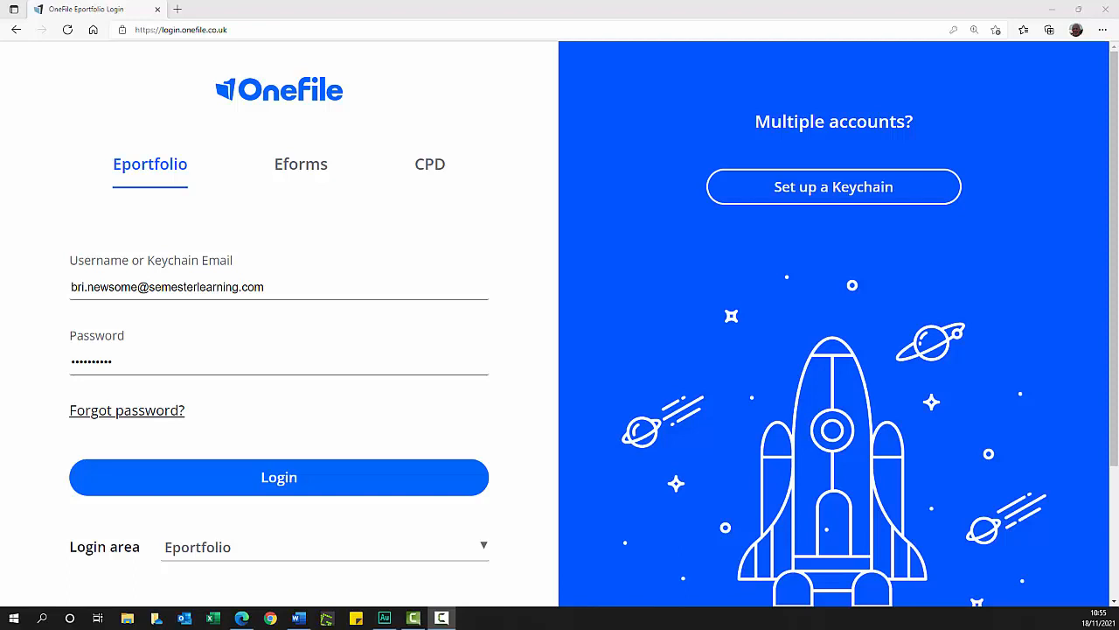
{"action": "mouse_move", "coordinate": [433, 330]}
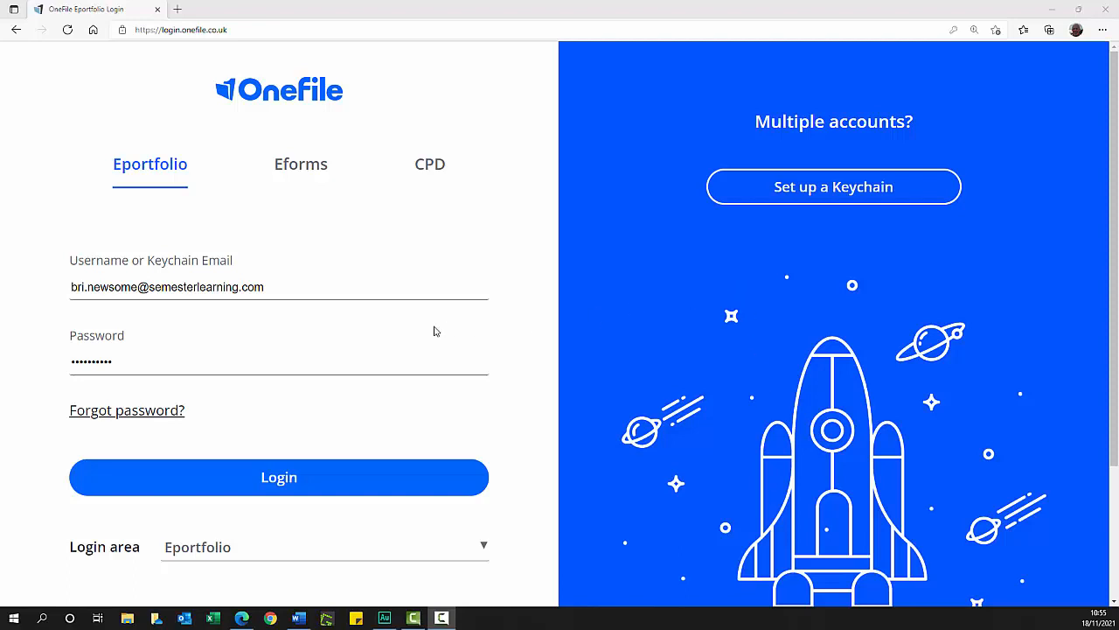
Step: Sign in to OneFile with the entered credentials, reaching the Keychain My Accounts list
{"action": "left_click", "coordinate": [280, 476]}
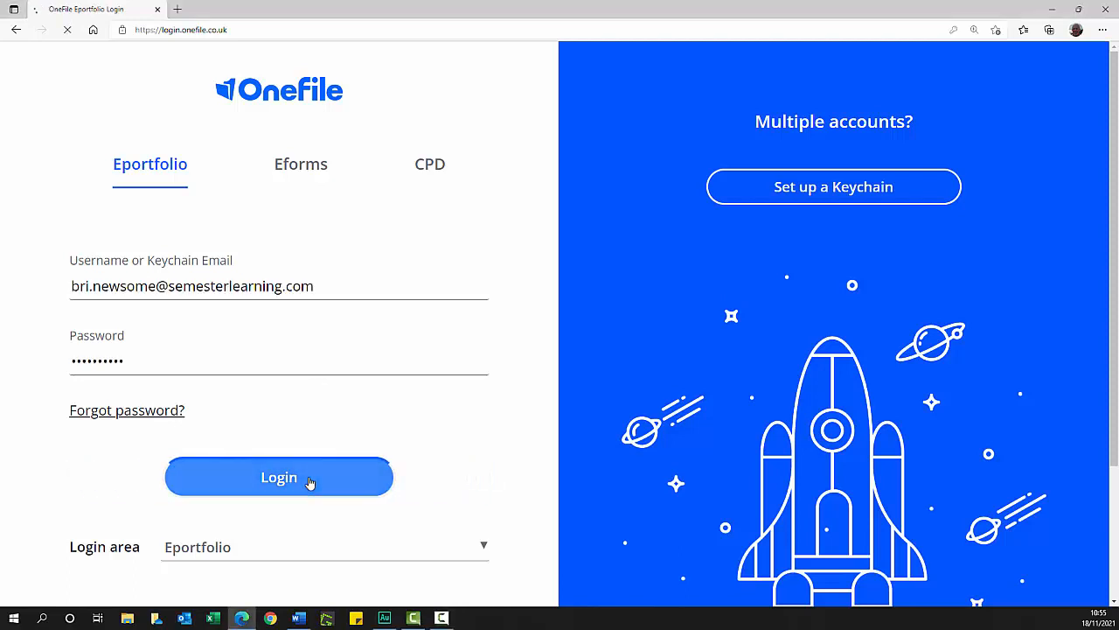
{"action": "left_click", "coordinate": [279, 476]}
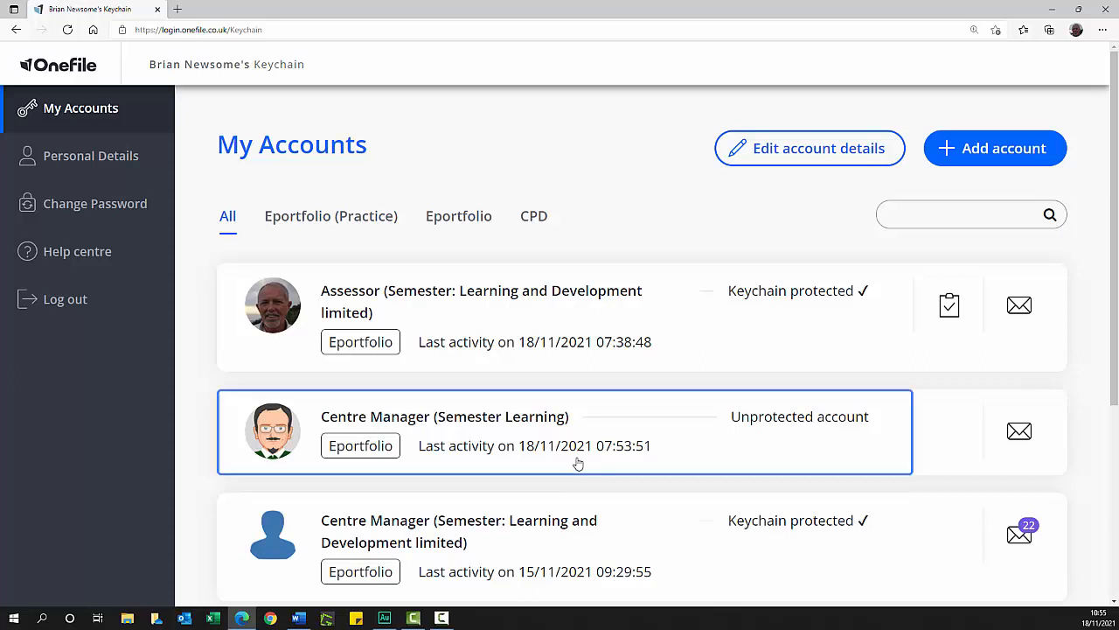
Step: Enter the Centre Manager (Semester Learning) account and go to its Quality area
{"action": "left_click", "coordinate": [444, 430]}
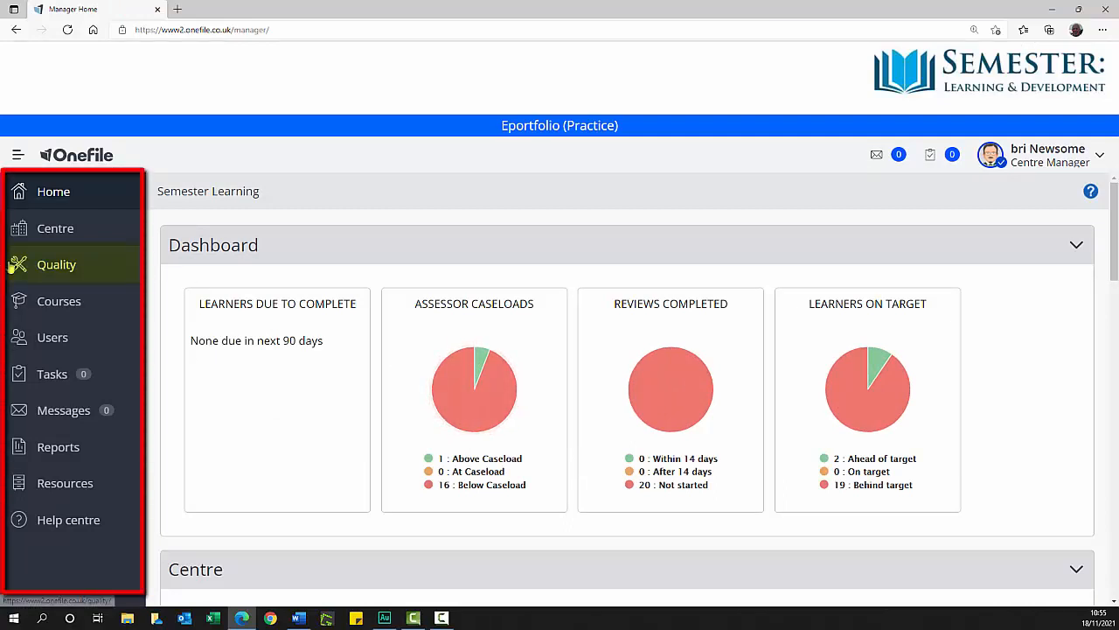
{"action": "left_click", "coordinate": [56, 264]}
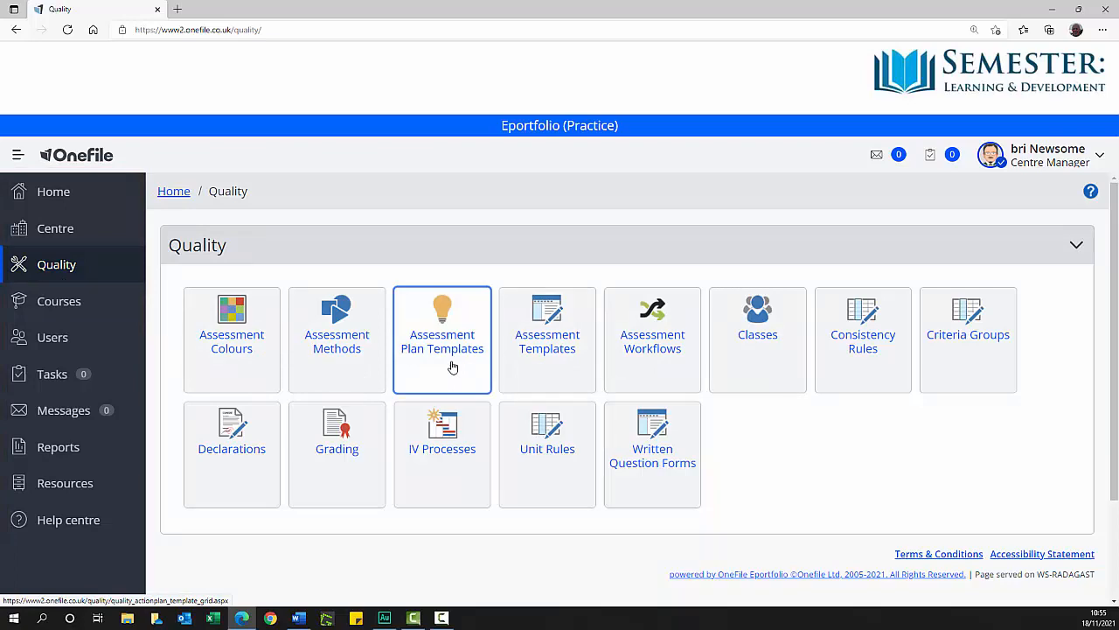
Step: Show the Assessment Plan Templates list at 100 records per page with the search filter cleared
{"action": "left_click", "coordinate": [440, 339]}
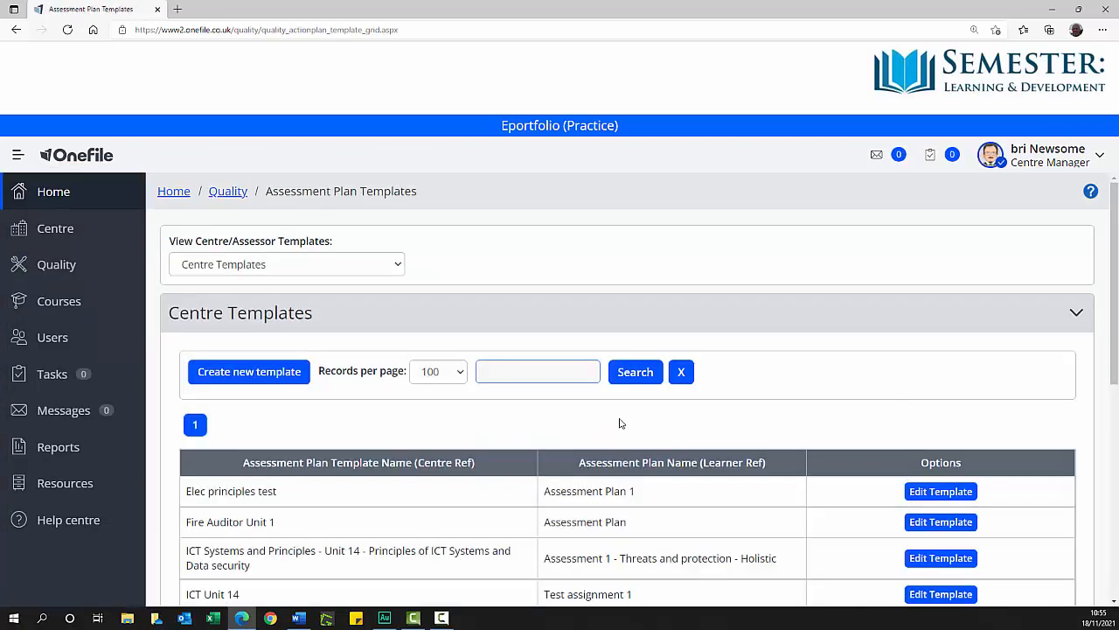
{"action": "scroll", "scroll_direction": "down", "scroll_amount": 3}
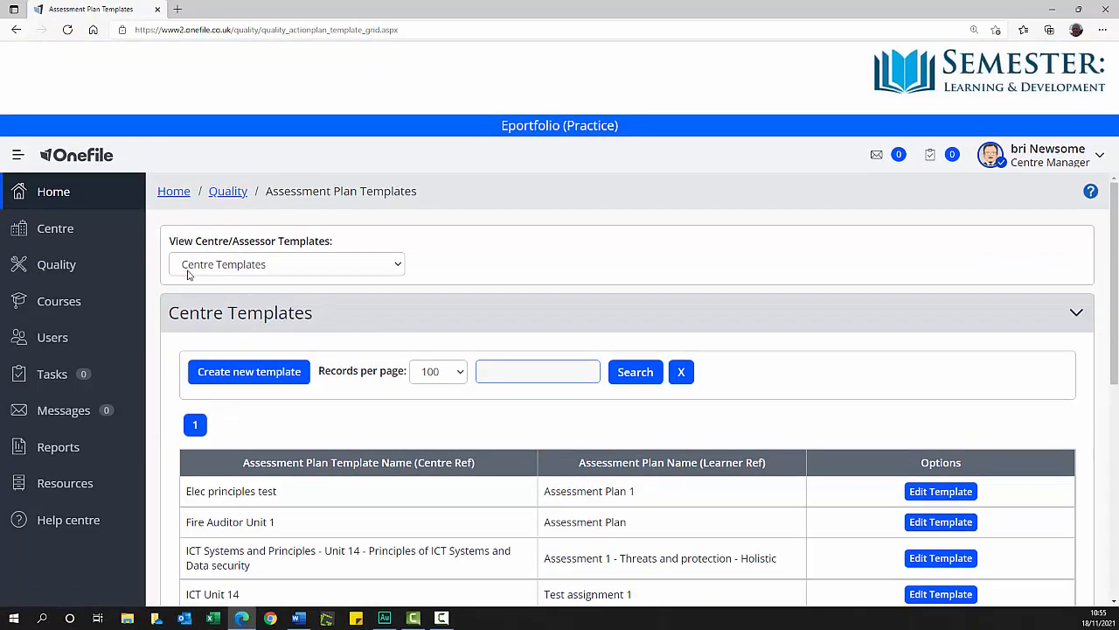
{"action": "mouse_move", "coordinate": [266, 278]}
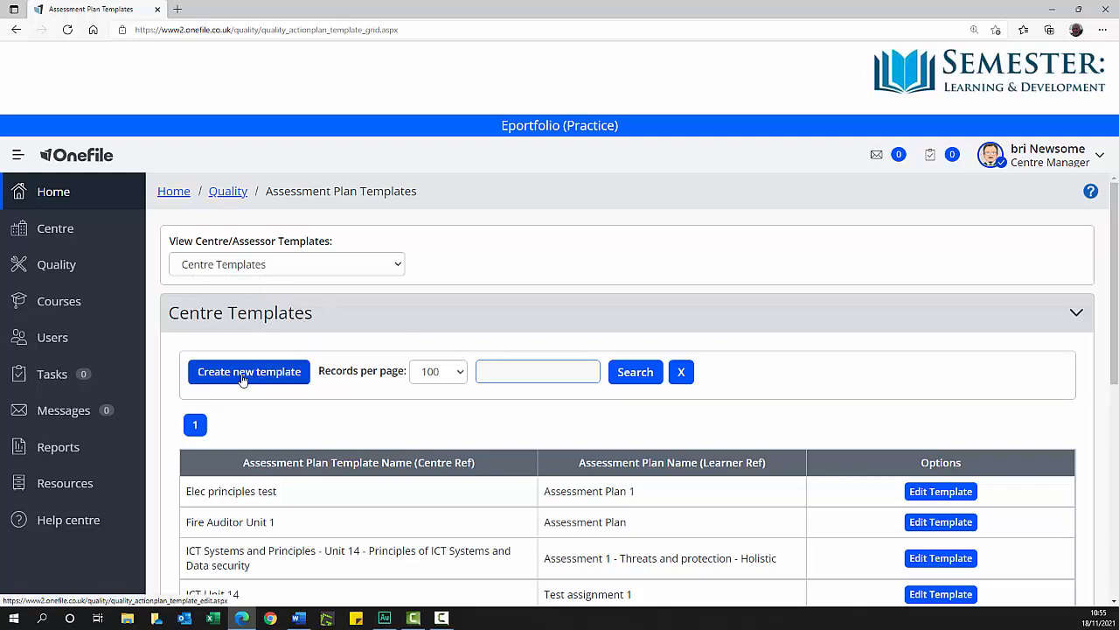
{"action": "mouse_move", "coordinate": [296, 381]}
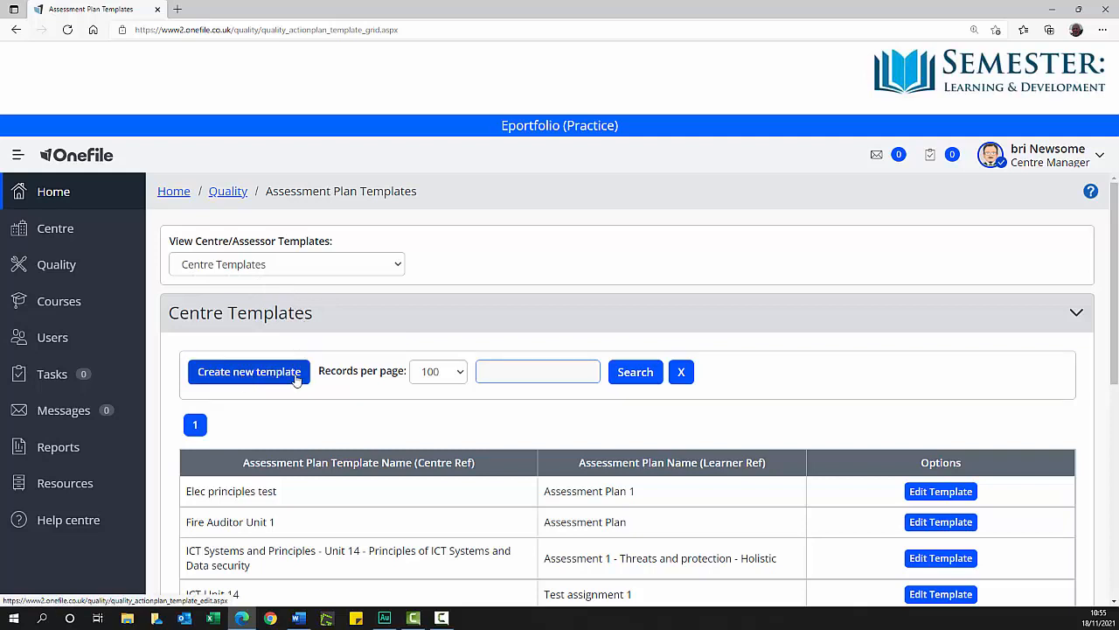
{"action": "left_click", "coordinate": [437, 371]}
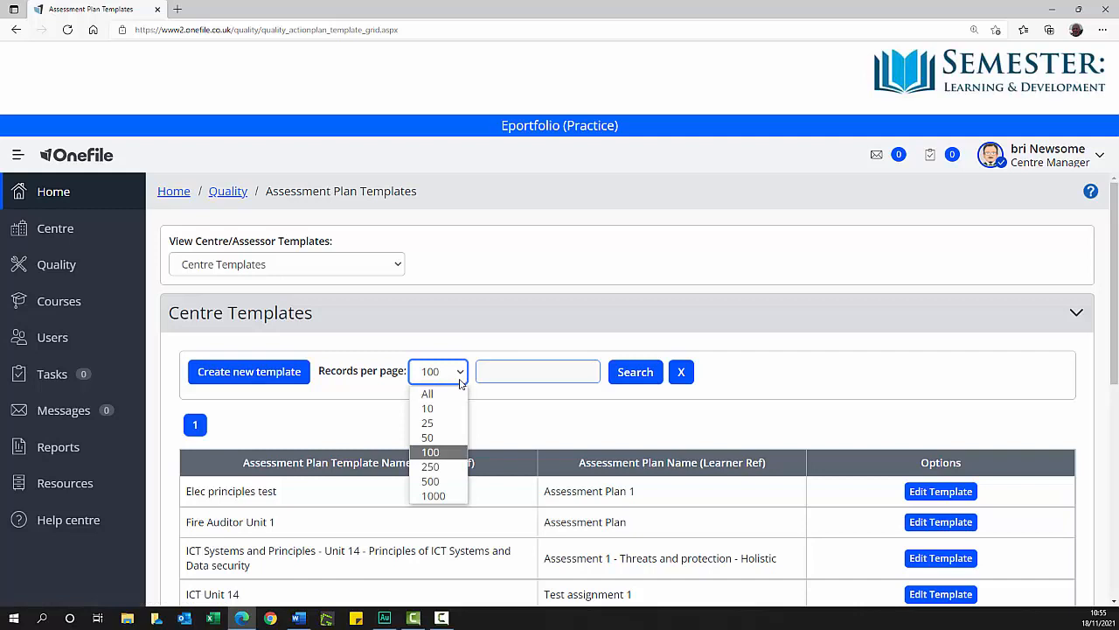
{"action": "left_click", "coordinate": [537, 371]}
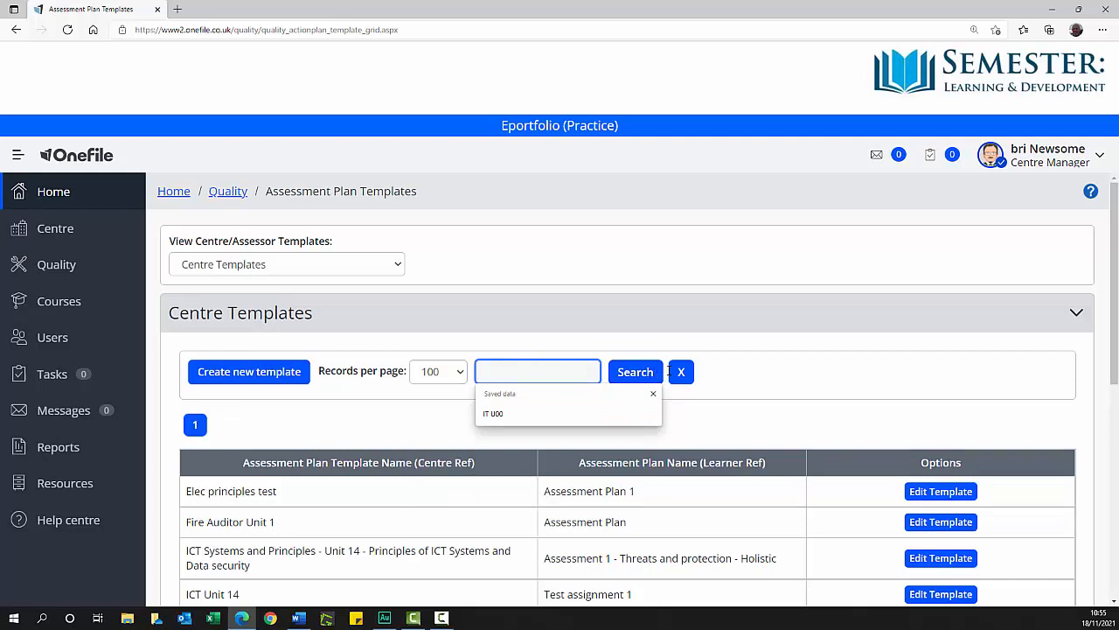
{"action": "left_click", "coordinate": [682, 370]}
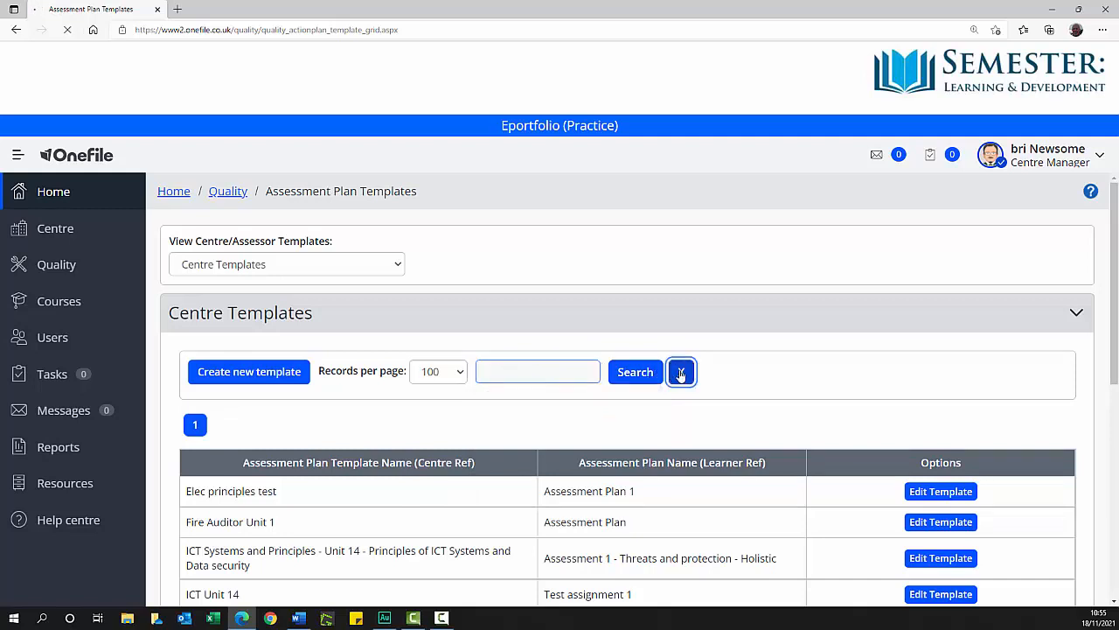
{"action": "left_click", "coordinate": [682, 371]}
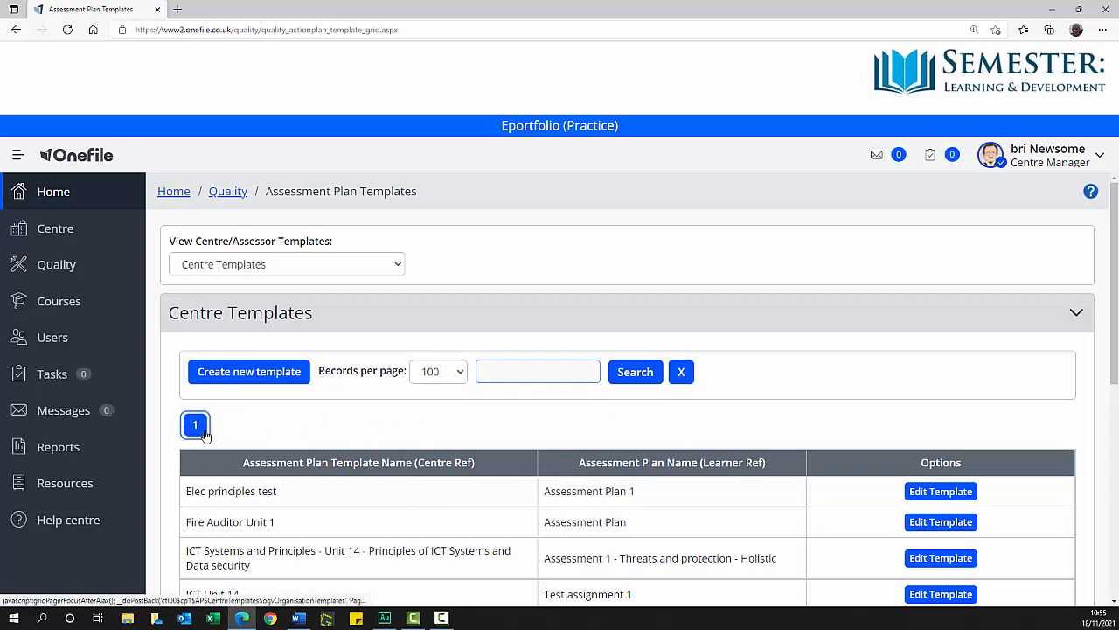
{"action": "scroll", "scroll_direction": "down", "scroll_amount": 3}
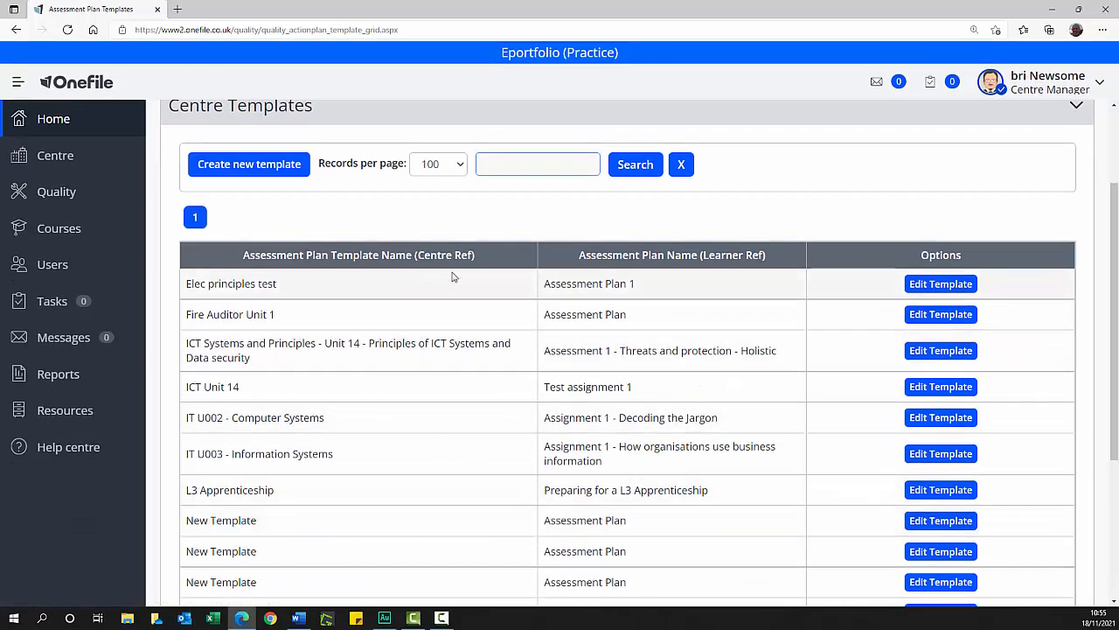
{"action": "mouse_move", "coordinate": [623, 269]}
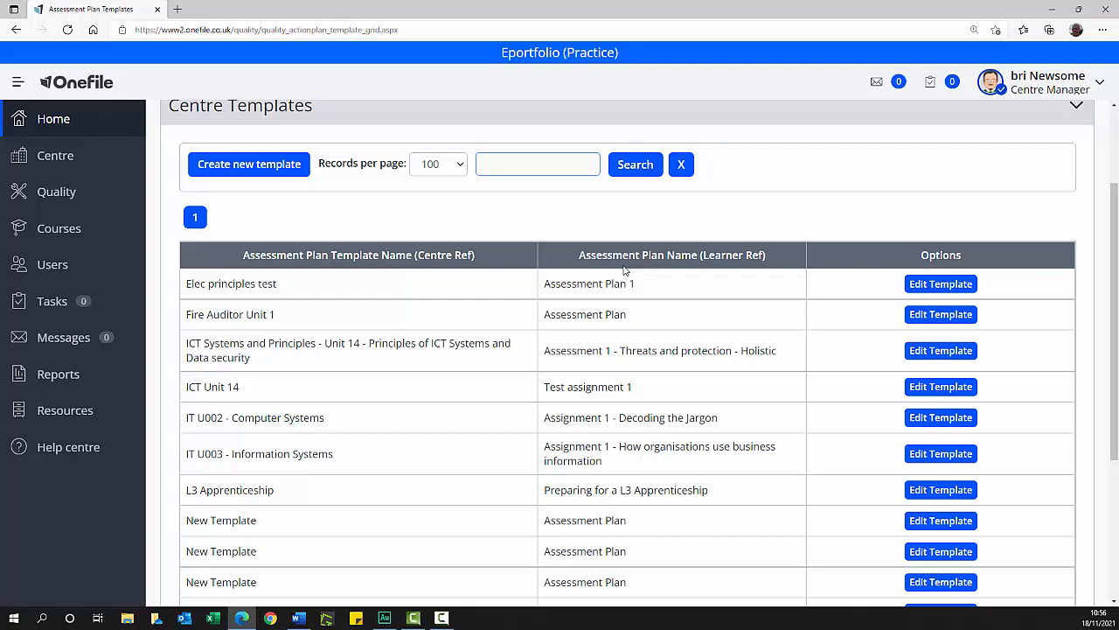
{"action": "mouse_move", "coordinate": [744, 270]}
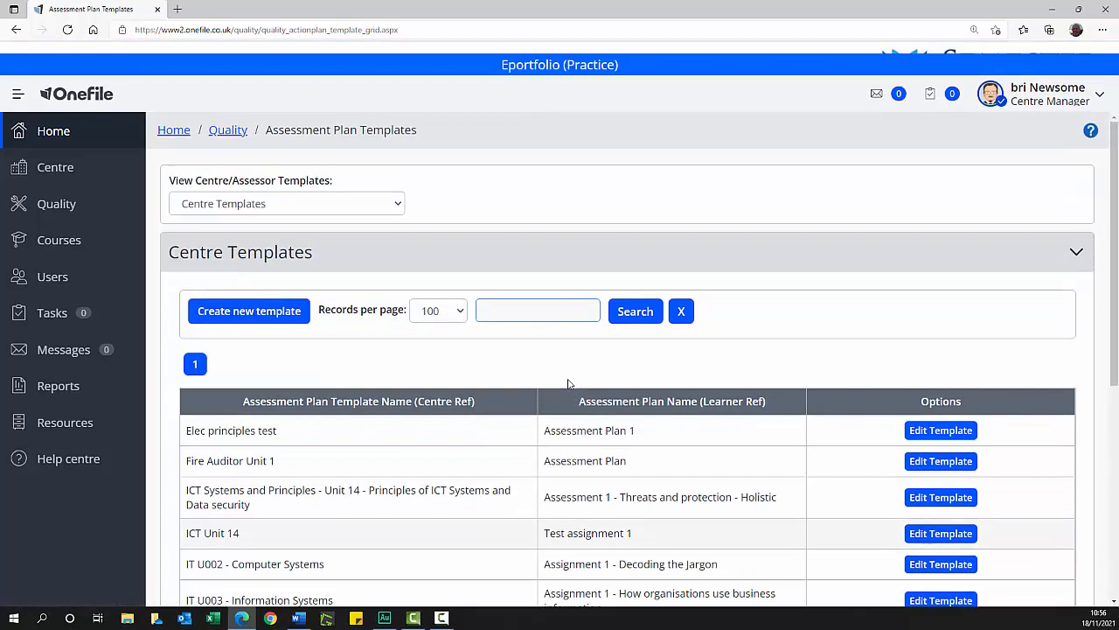
Step: Search the centre templates for 'IT U00', leaving IT U002 Computer Systems and IT U003 Information Systems
{"action": "type", "text": "IT U00"}
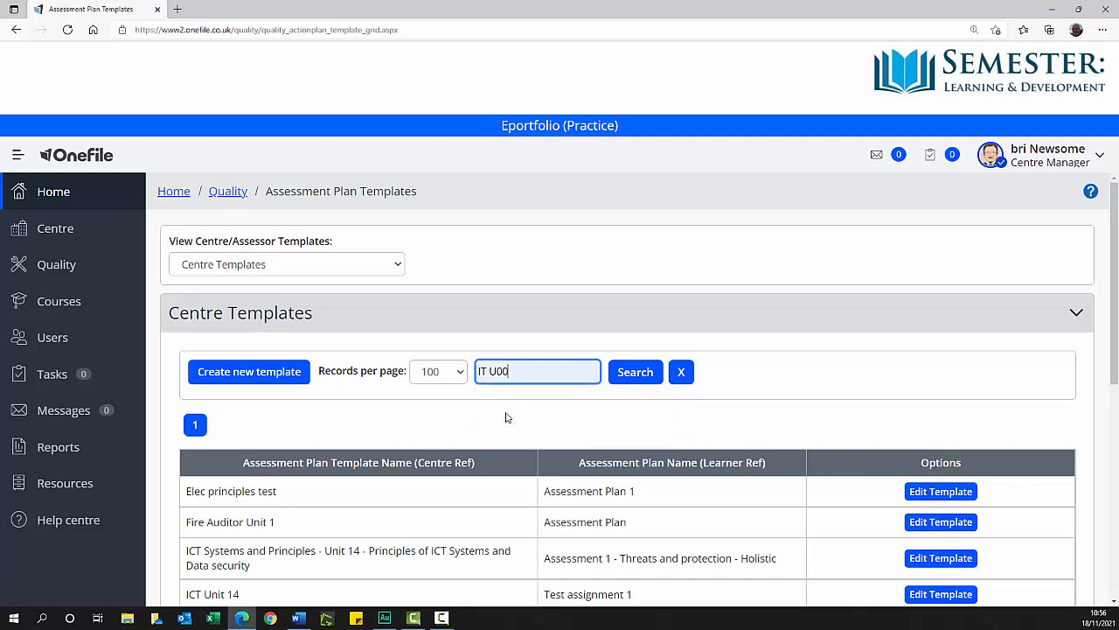
{"action": "left_click", "coordinate": [635, 370]}
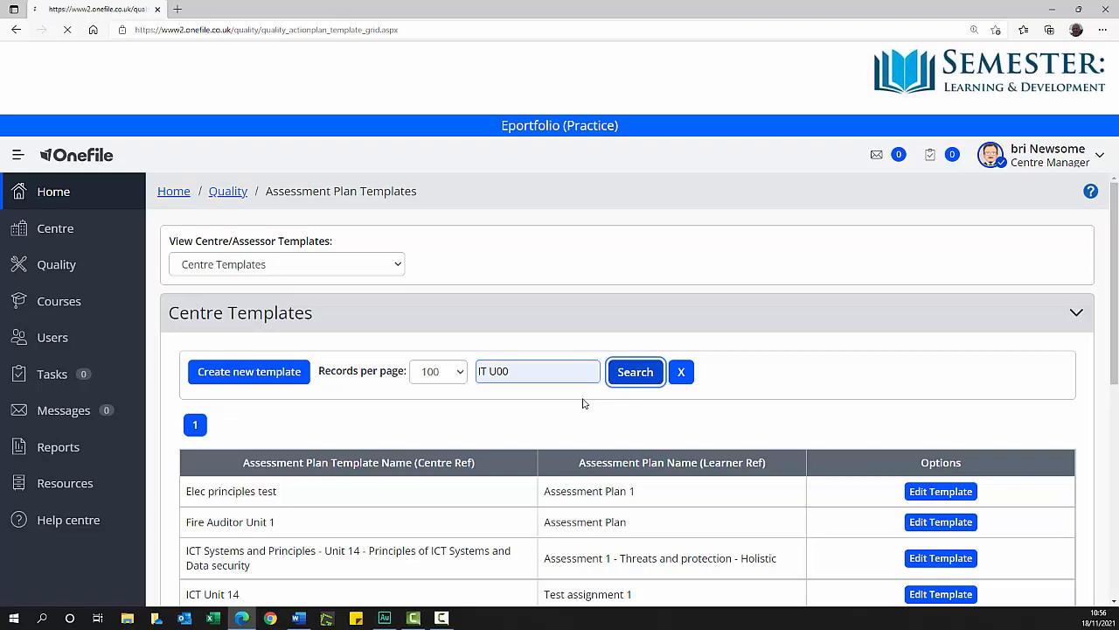
{"action": "left_click", "coordinate": [635, 371]}
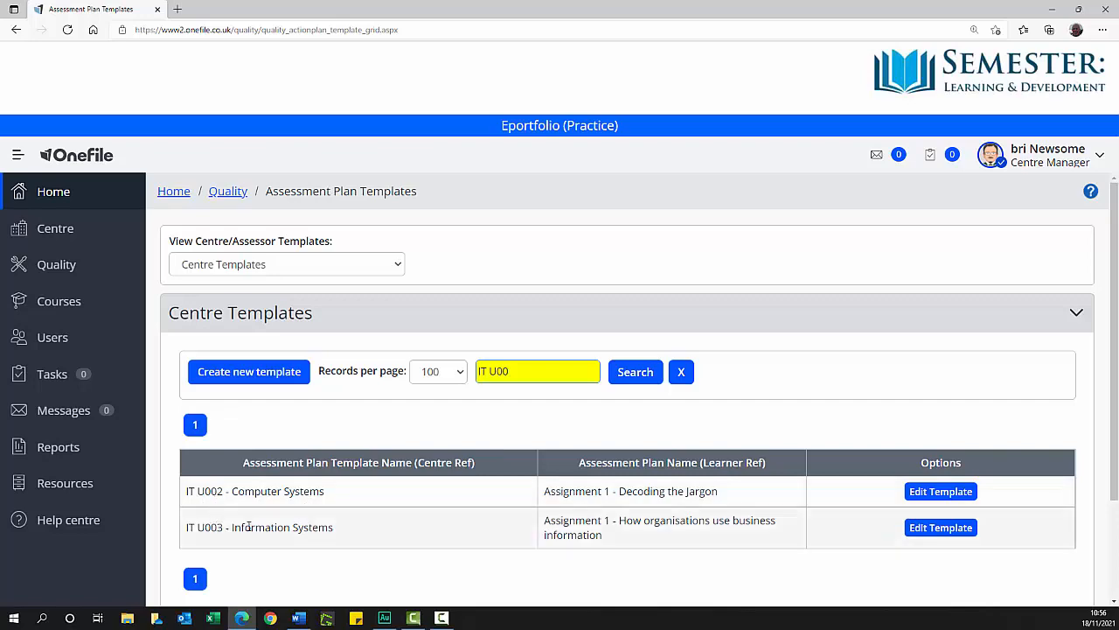
{"action": "scroll", "scroll_direction": "down", "scroll_amount": 3}
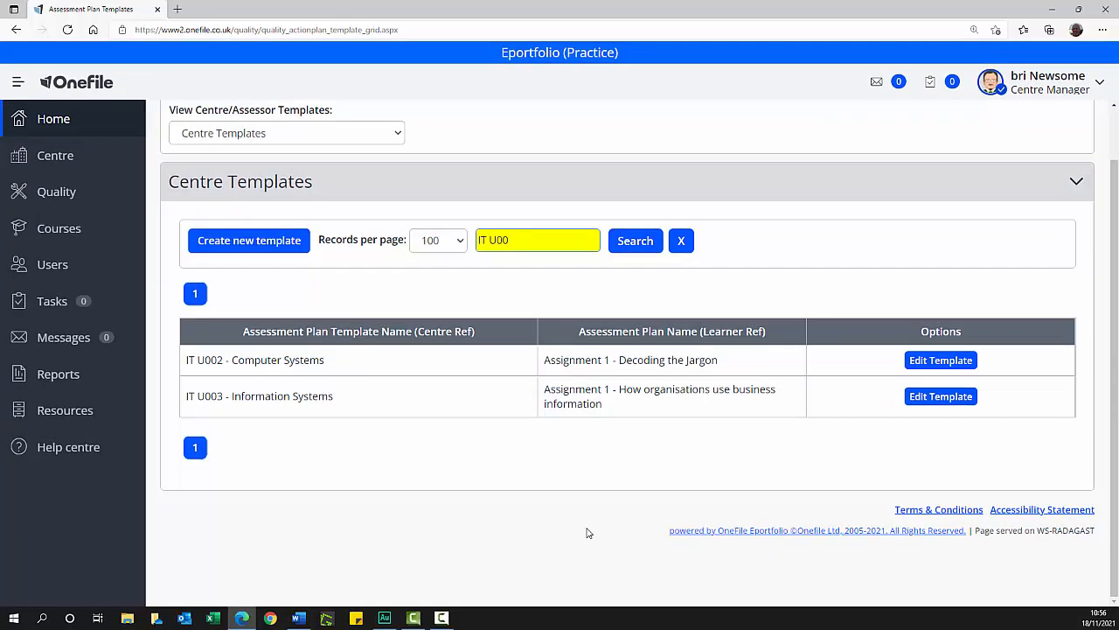
{"action": "mouse_move", "coordinate": [486, 504]}
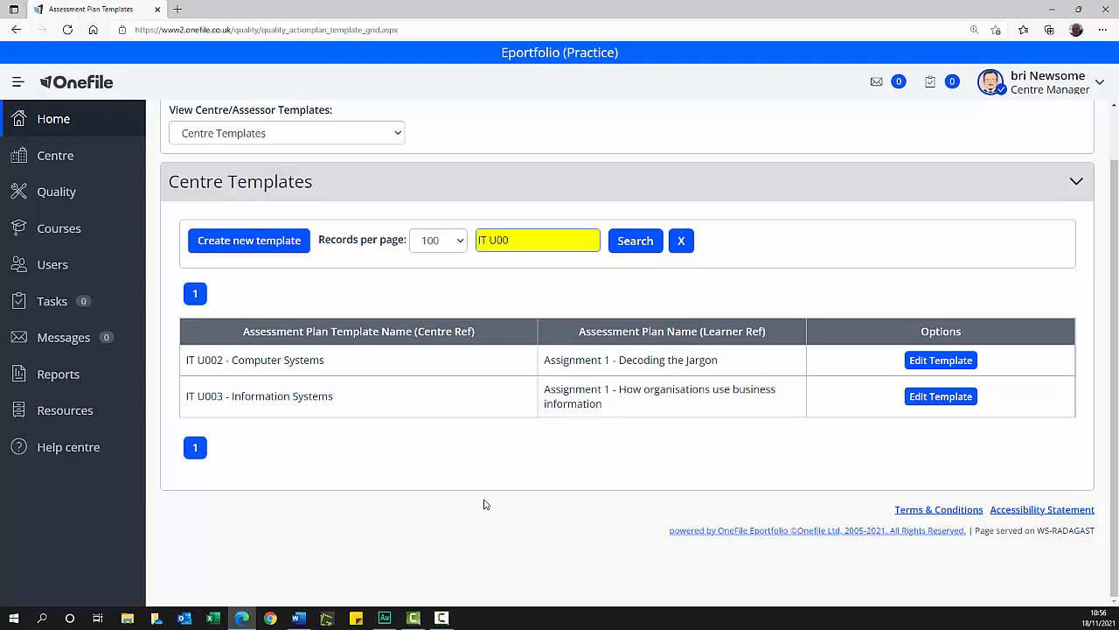
{"action": "mouse_move", "coordinate": [610, 381]}
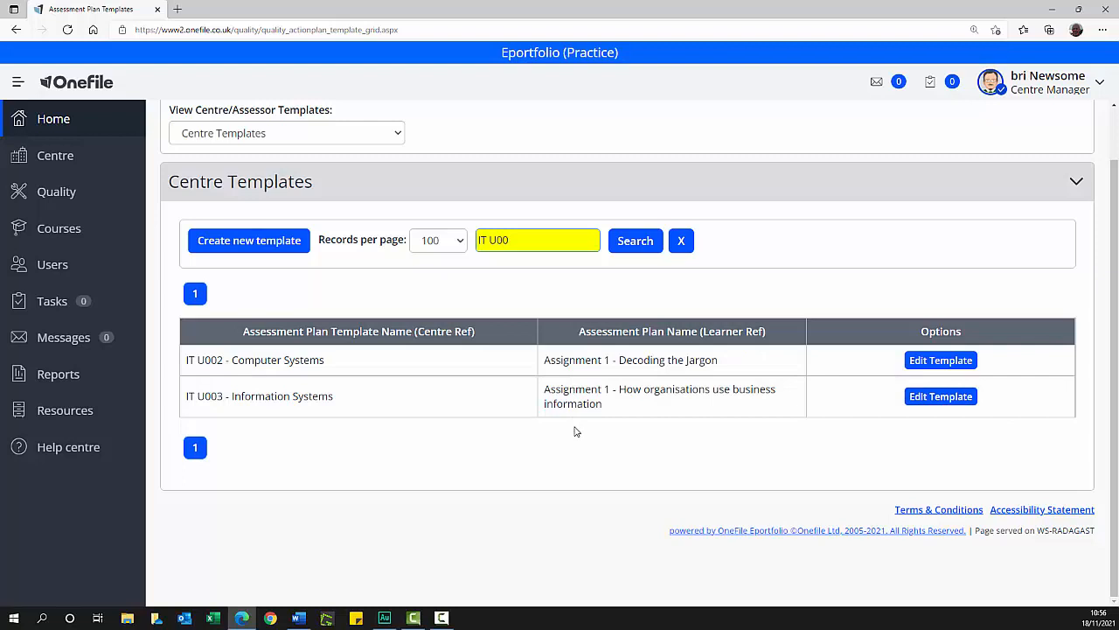
{"action": "mouse_move", "coordinate": [430, 409]}
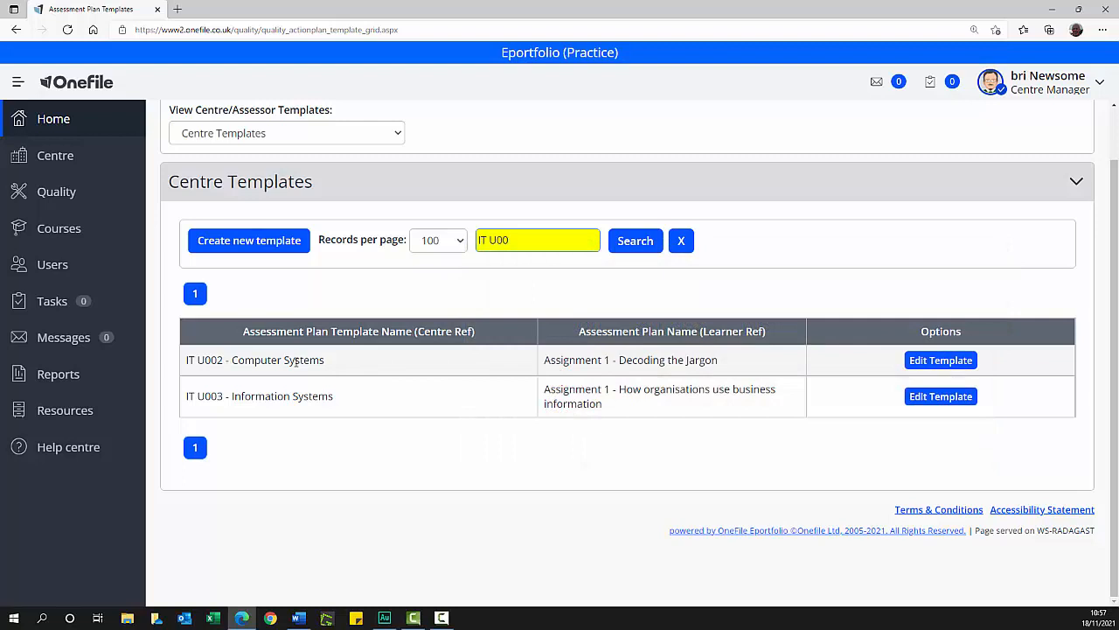
{"action": "mouse_move", "coordinate": [301, 304]}
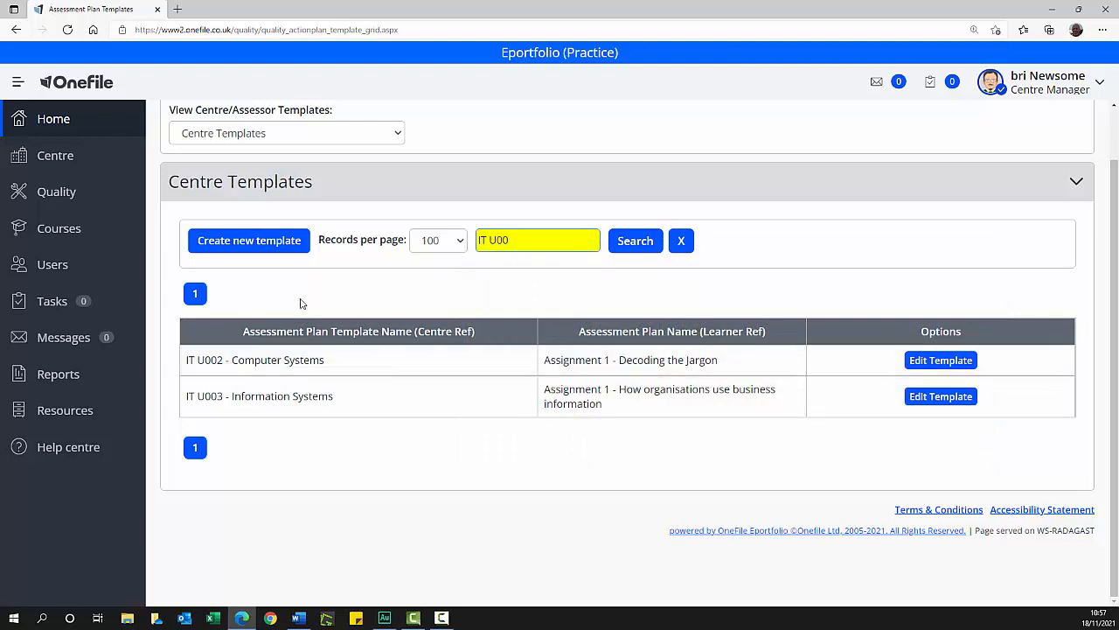
{"action": "left_click", "coordinate": [248, 239]}
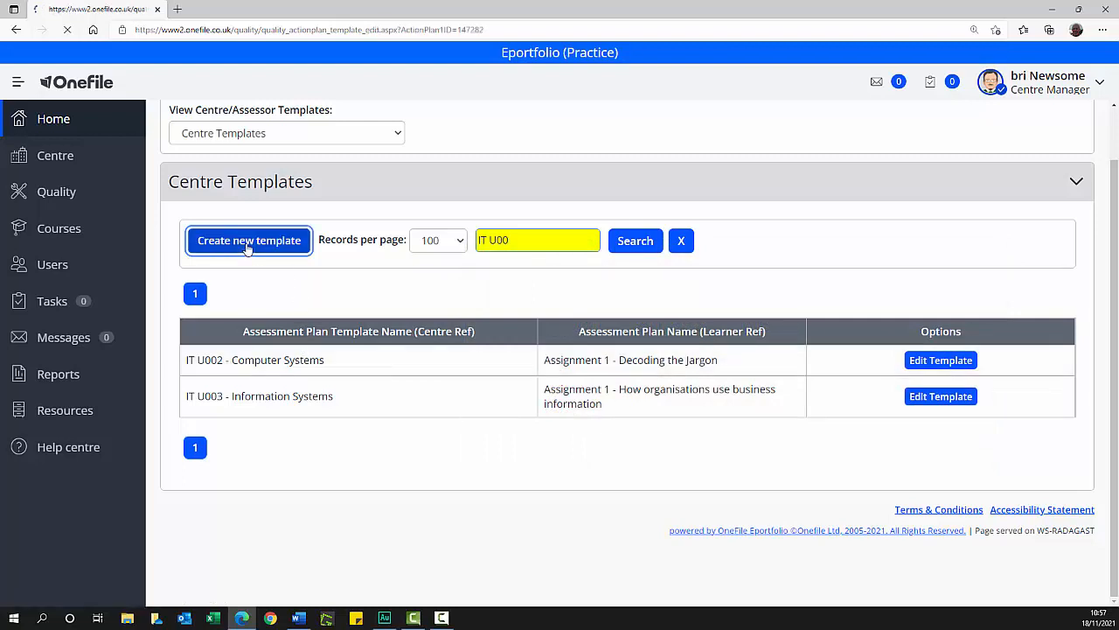
{"action": "left_click", "coordinate": [248, 241]}
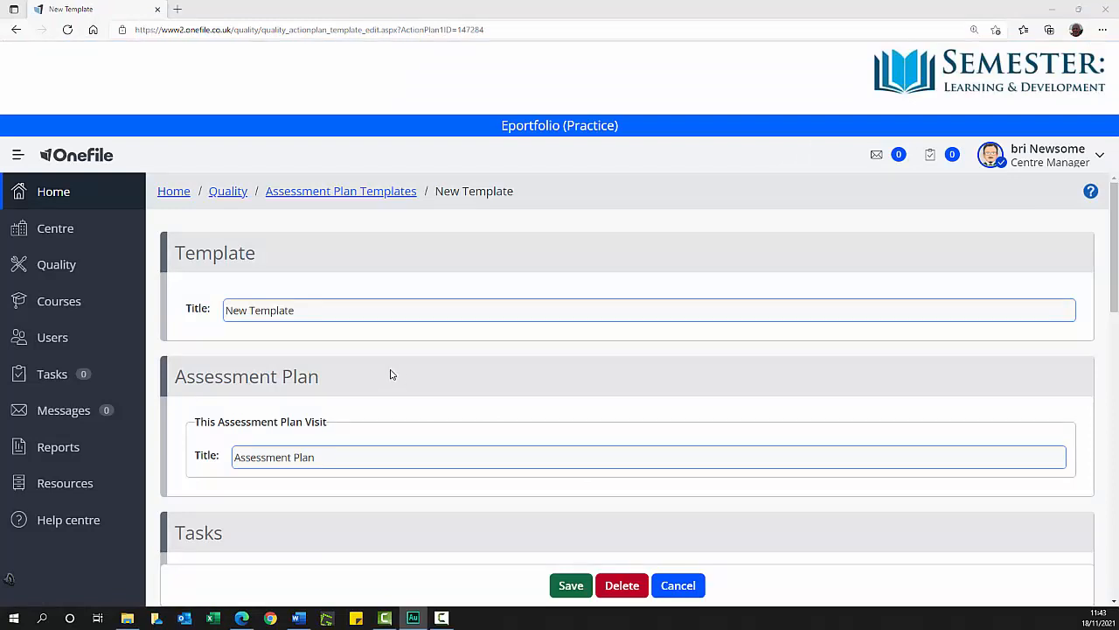
{"action": "mouse_move", "coordinate": [191, 301]}
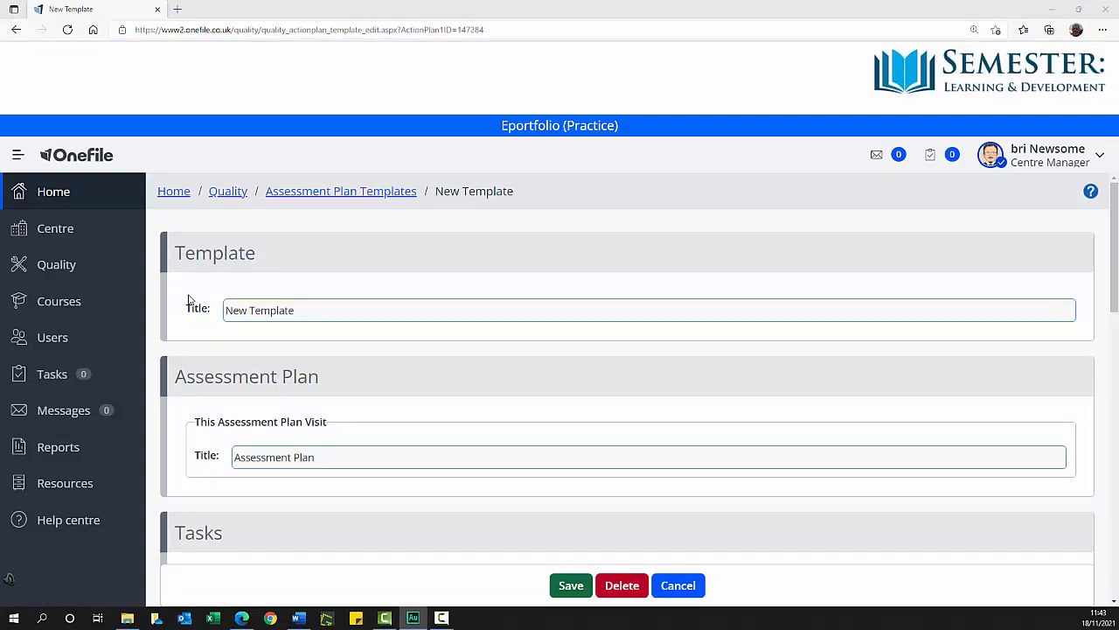
{"action": "mouse_move", "coordinate": [423, 372]}
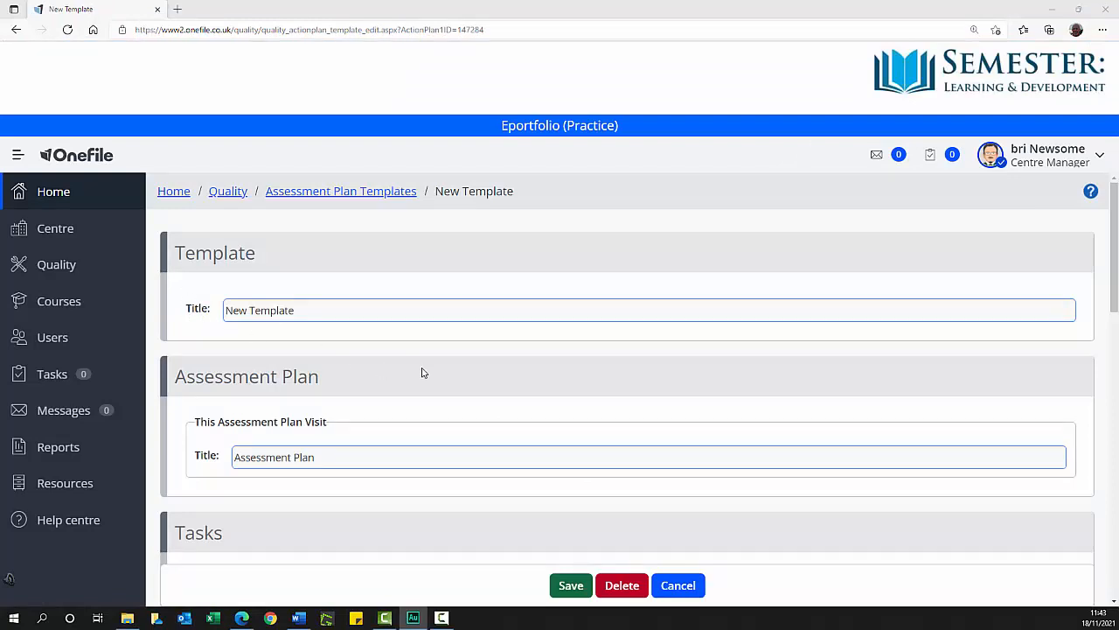
{"action": "scroll", "scroll_direction": "down", "scroll_amount": 3}
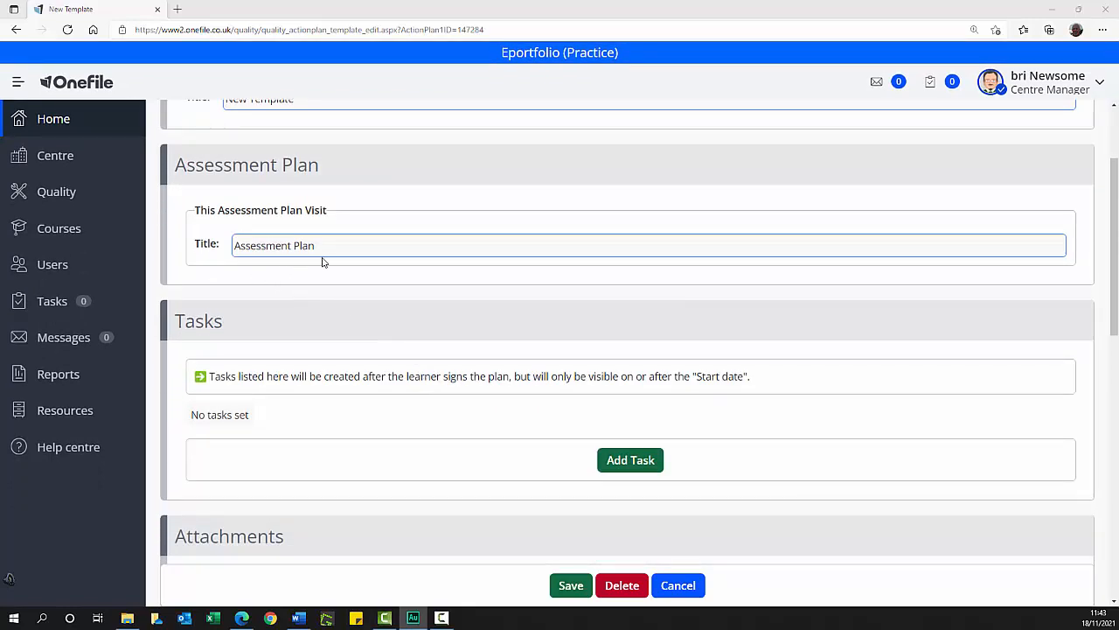
{"action": "scroll", "scroll_direction": "down", "scroll_amount": 3}
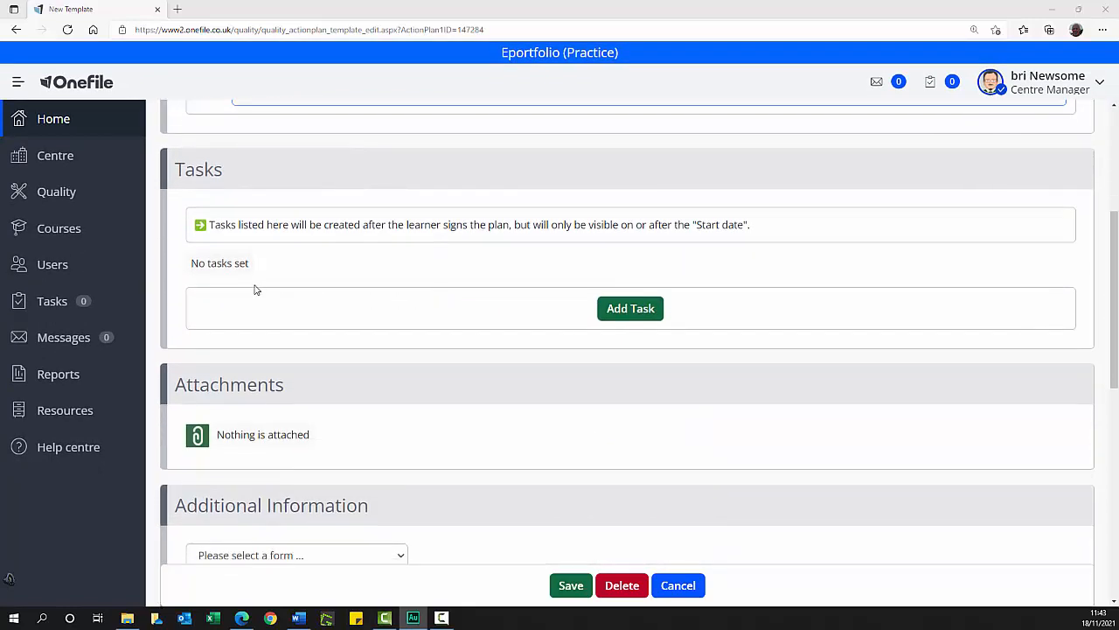
{"action": "scroll", "scroll_direction": "down", "scroll_amount": 3}
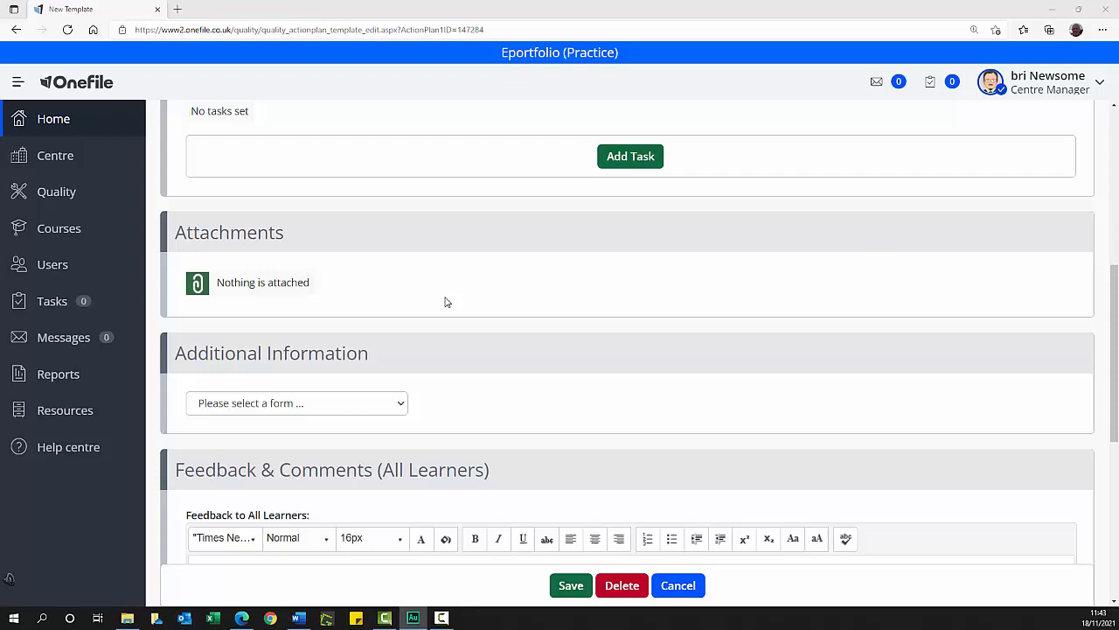
{"action": "scroll", "scroll_direction": "down", "scroll_amount": 3}
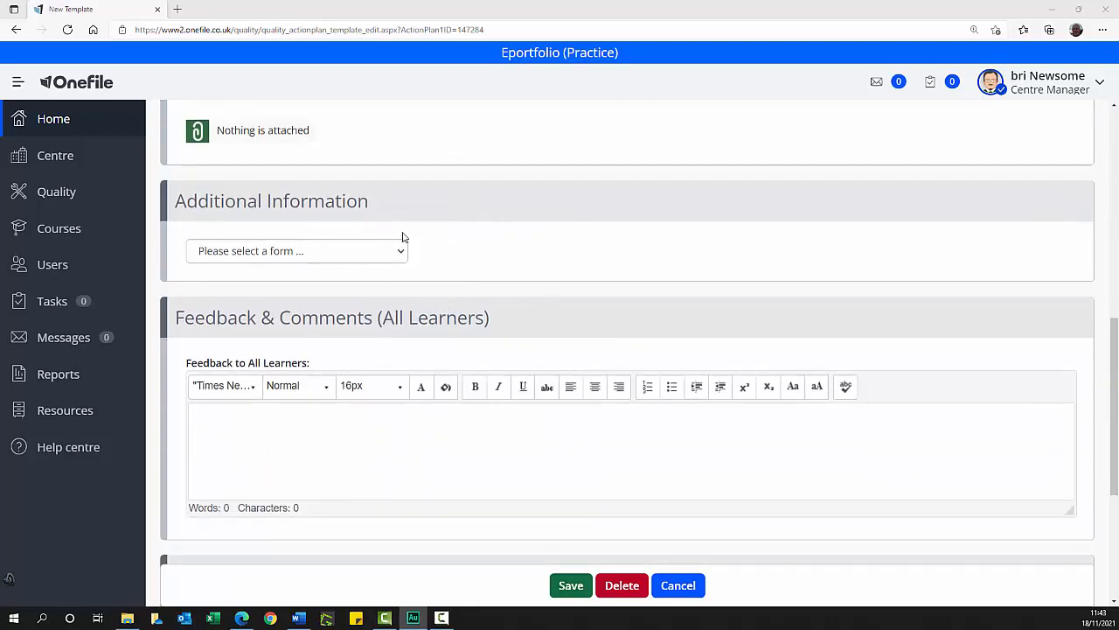
{"action": "scroll", "scroll_direction": "down", "scroll_amount": 3}
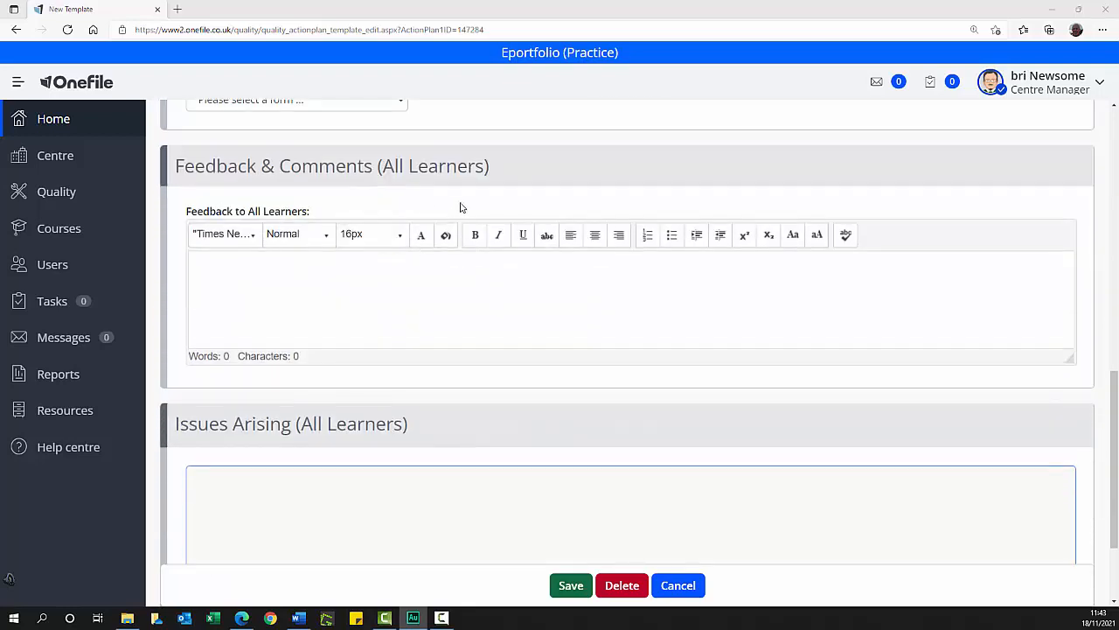
{"action": "scroll", "scroll_direction": "down", "scroll_amount": 3}
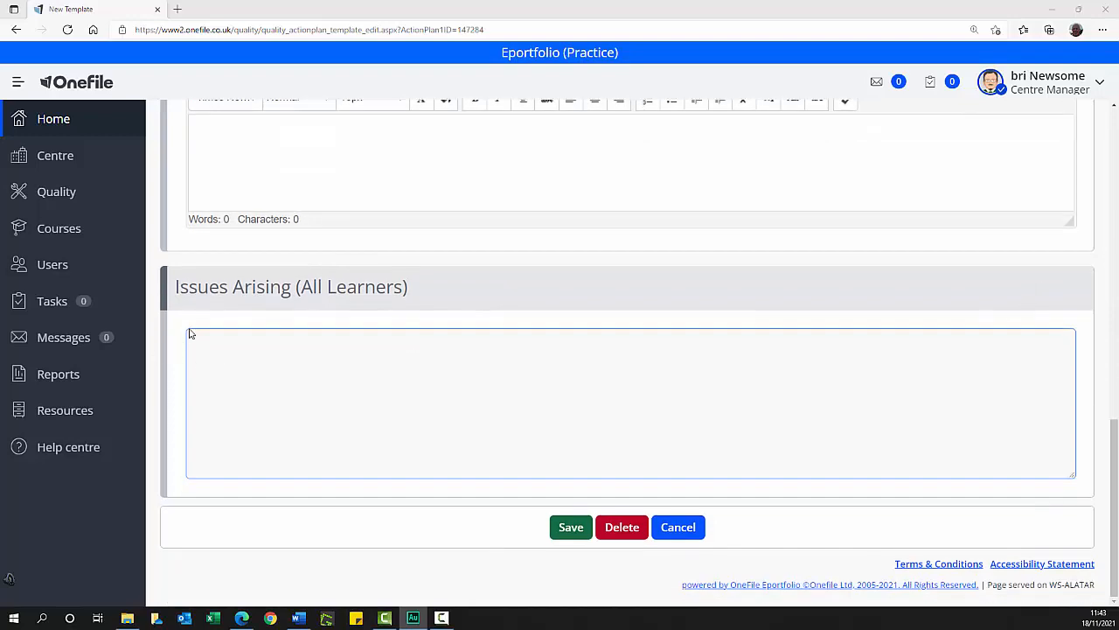
{"action": "scroll", "scroll_direction": "up", "scroll_amount": 3}
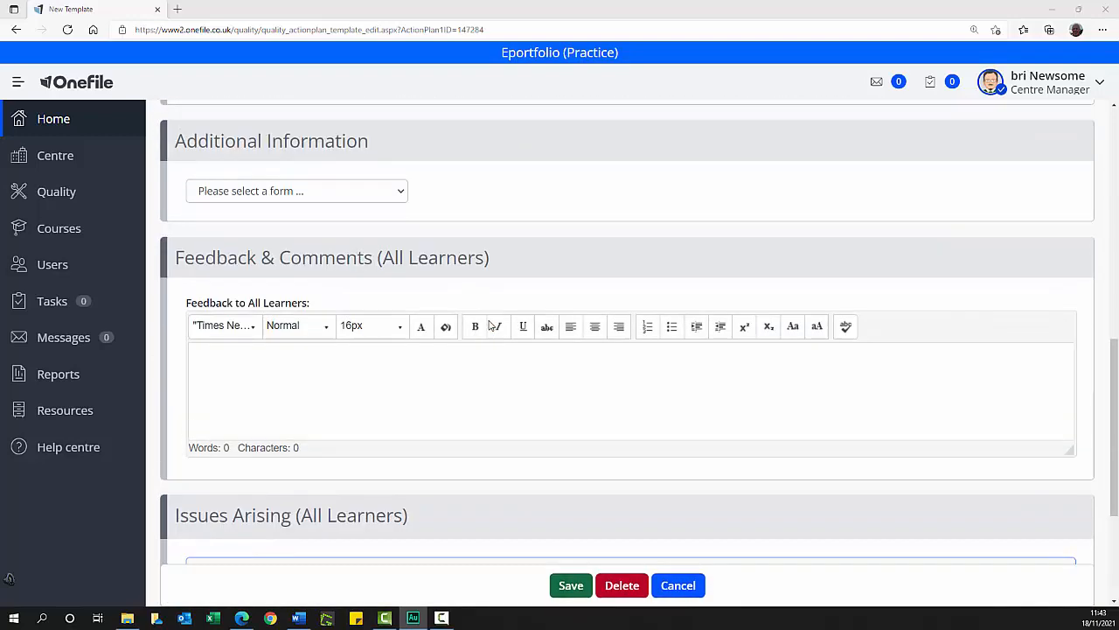
{"action": "scroll", "scroll_direction": "up", "scroll_amount": 3}
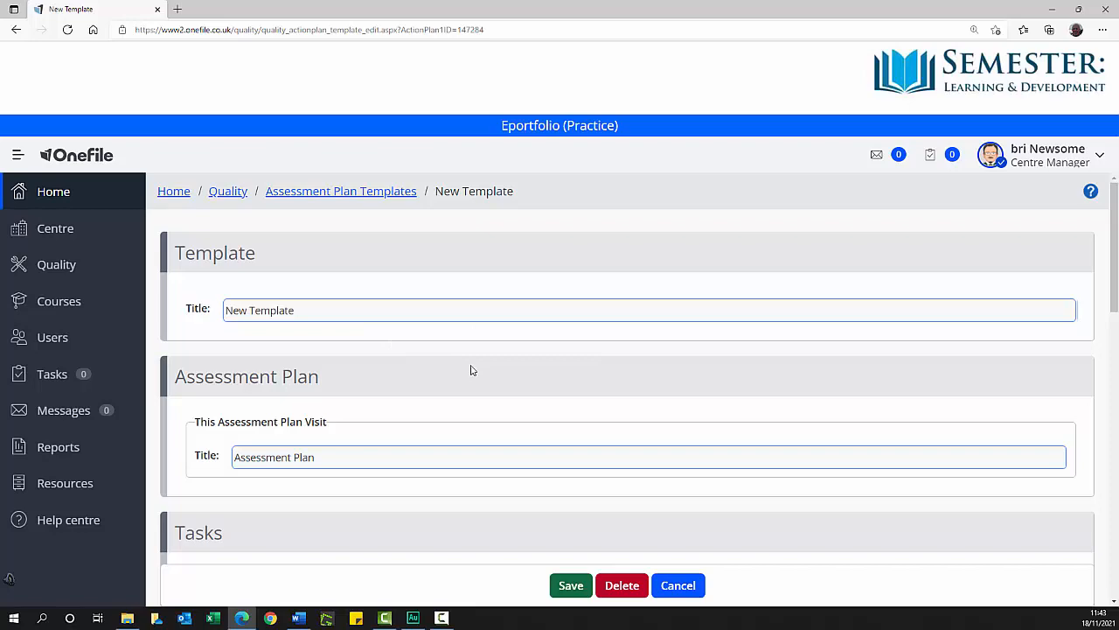
{"action": "scroll", "scroll_direction": "down", "scroll_amount": 3}
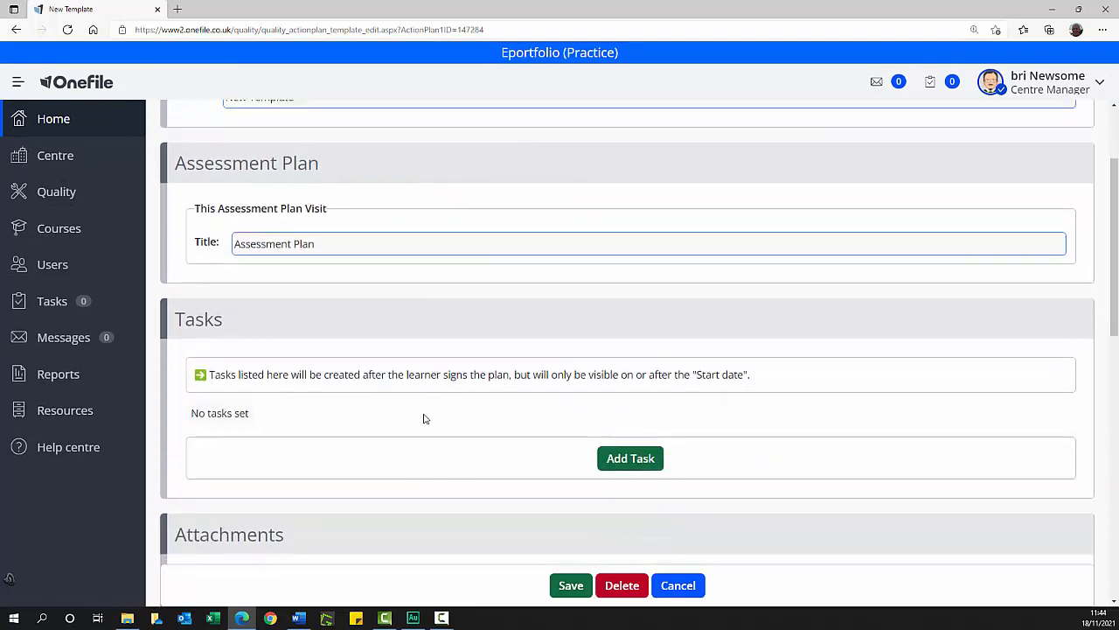
{"action": "left_click", "coordinate": [630, 458]}
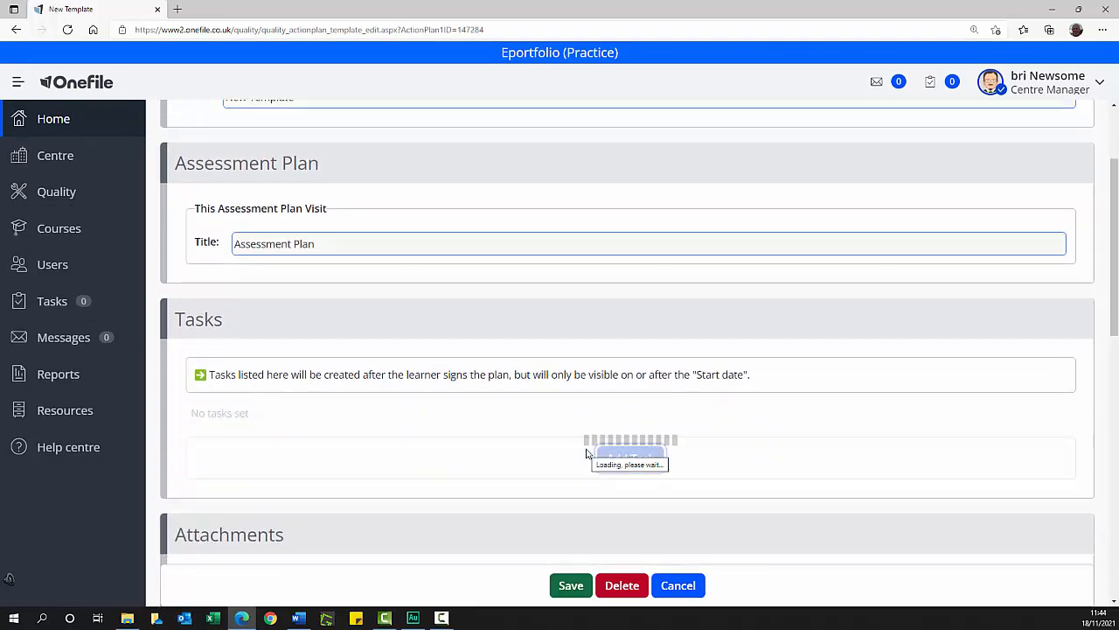
{"action": "left_click", "coordinate": [243, 190]}
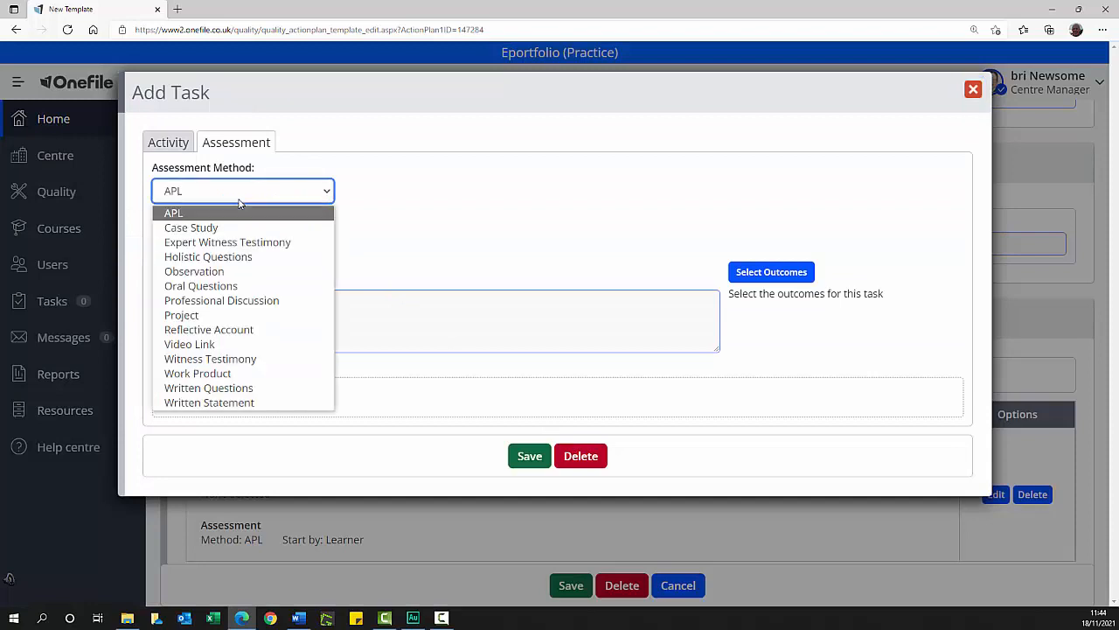
{"action": "left_click", "coordinate": [173, 213]}
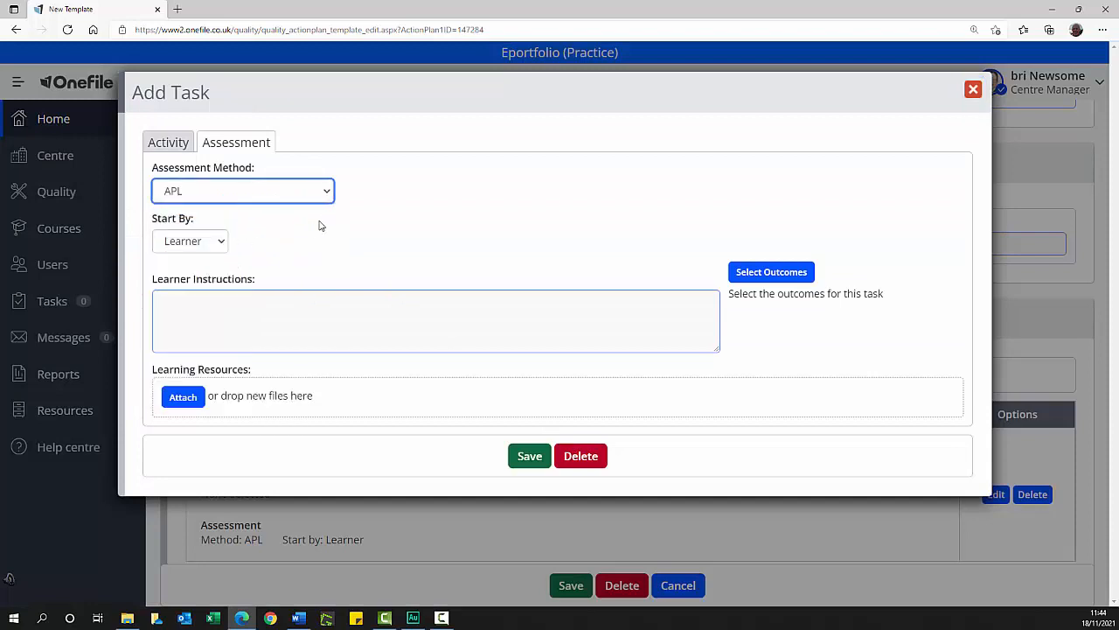
{"action": "left_click", "coordinate": [189, 241]}
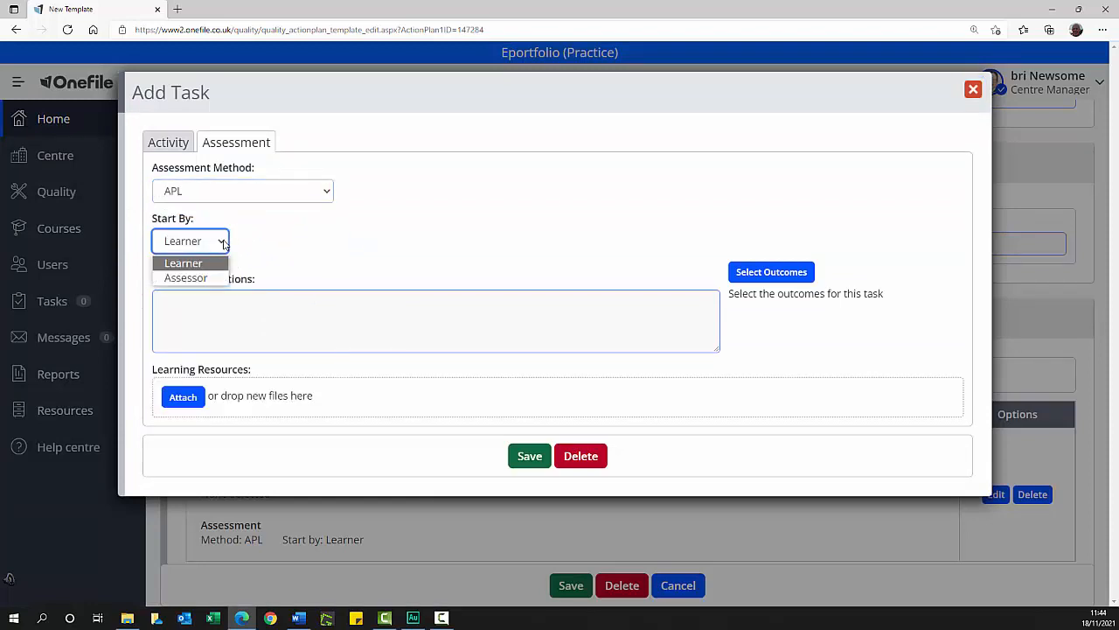
{"action": "left_click", "coordinate": [182, 263]}
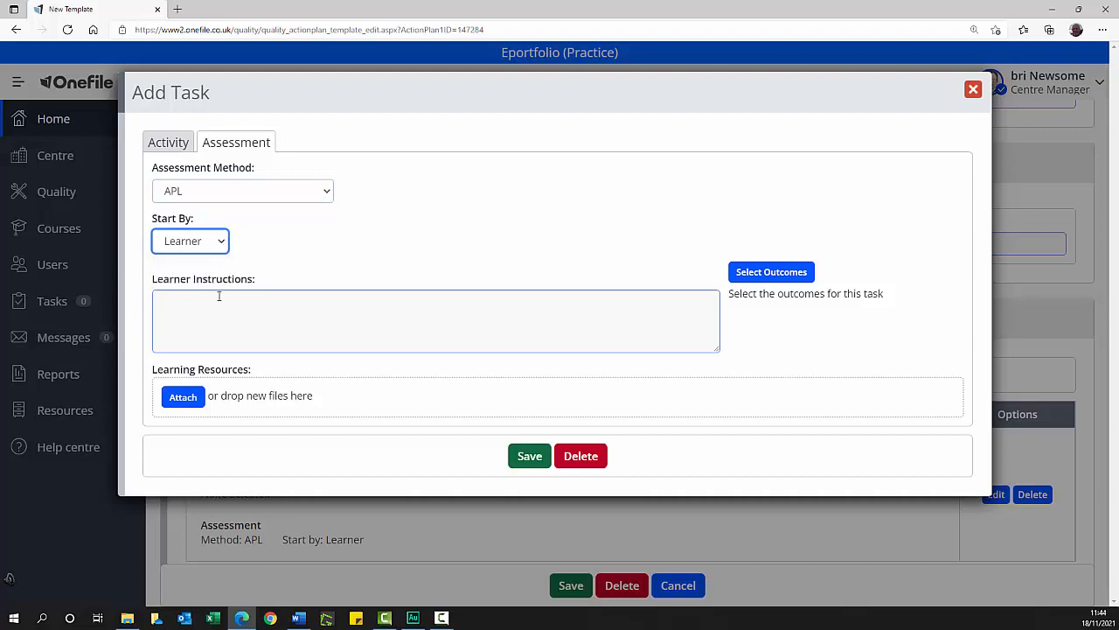
{"action": "left_click", "coordinate": [436, 320]}
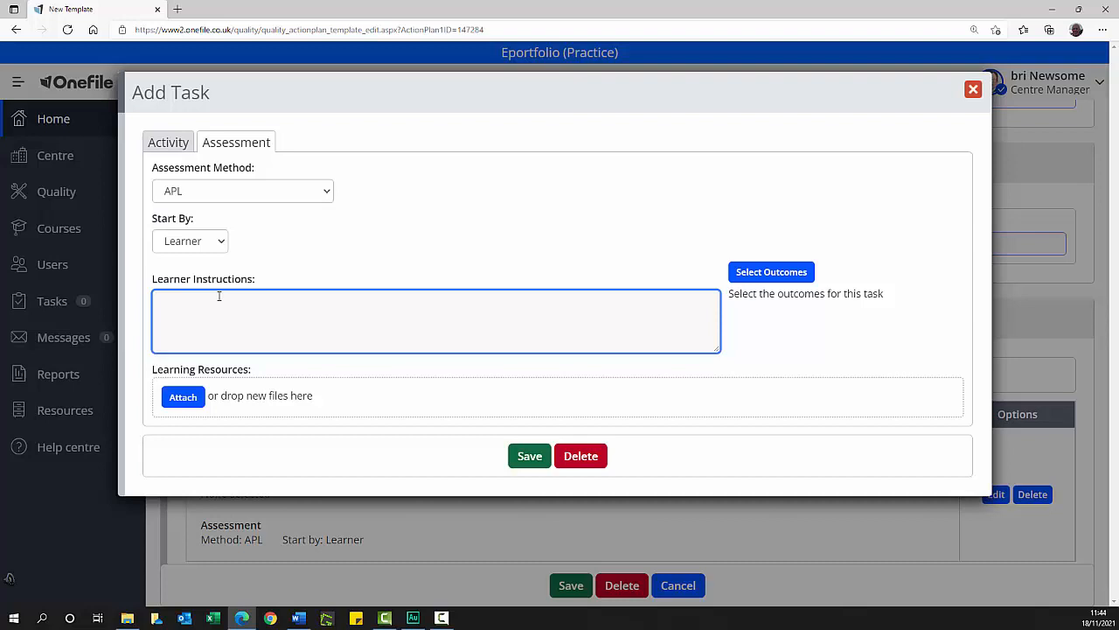
{"action": "left_click", "coordinate": [182, 395]}
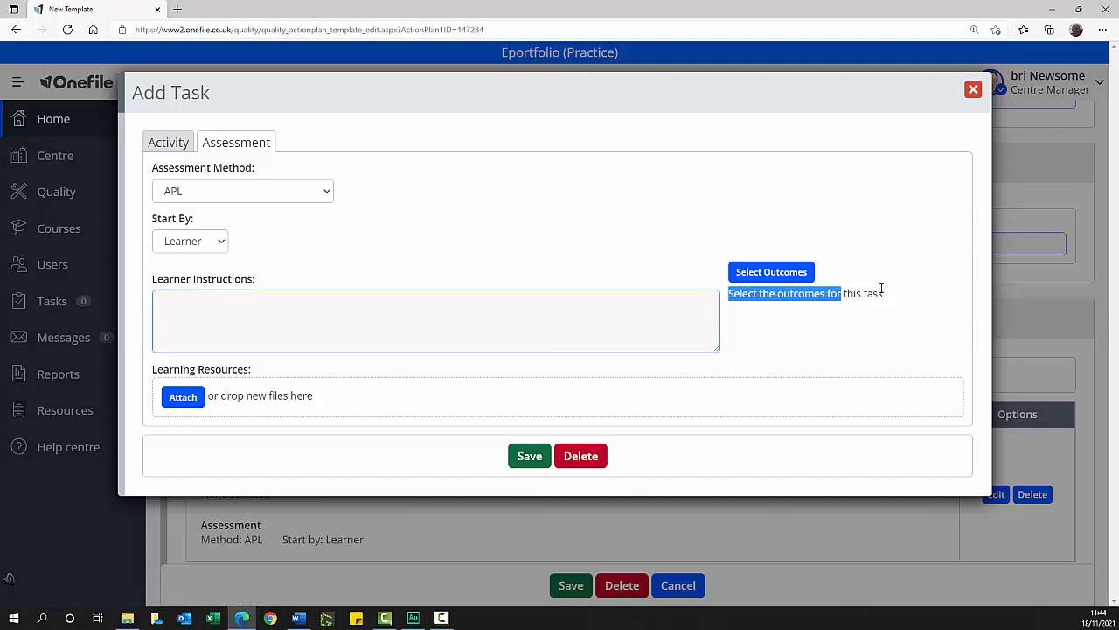
{"action": "mouse_move", "coordinate": [783, 334]}
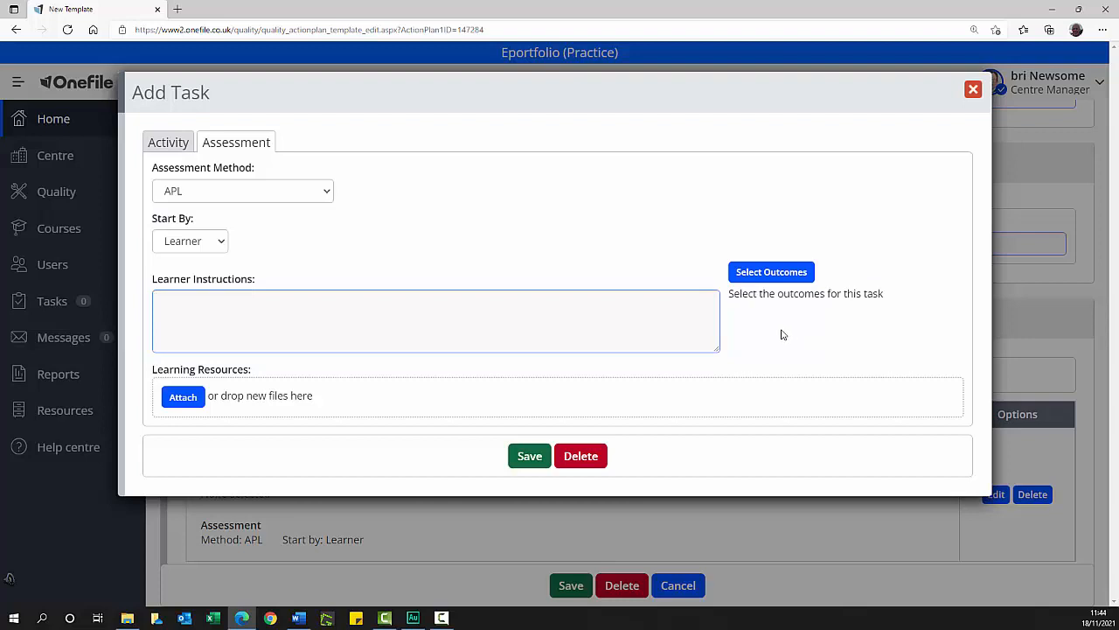
{"action": "left_click", "coordinate": [436, 320]}
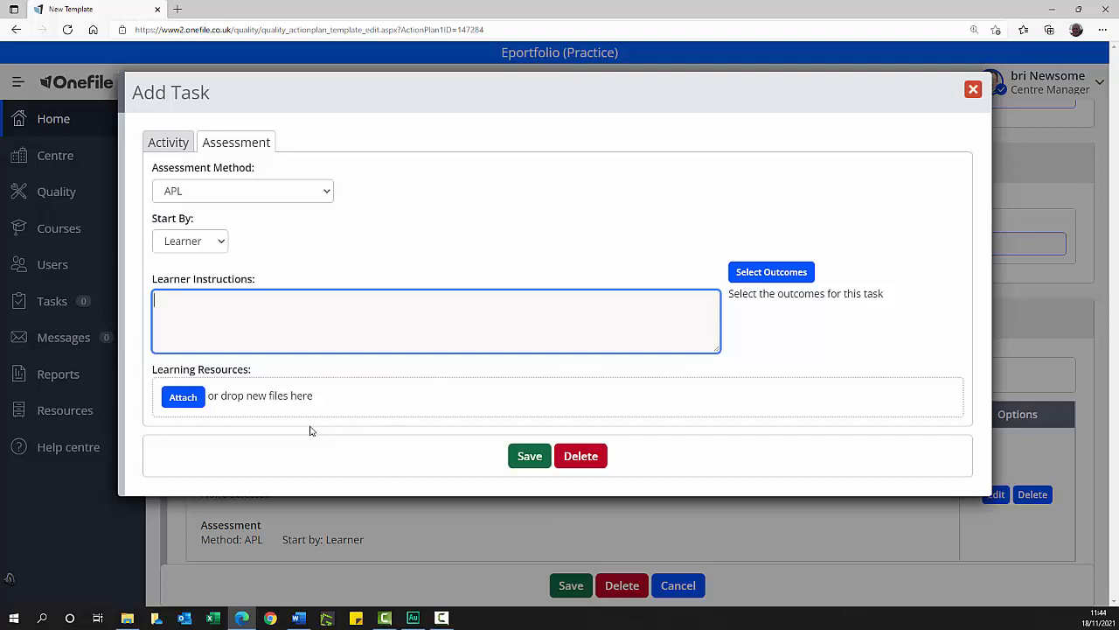
{"action": "mouse_move", "coordinate": [318, 429]}
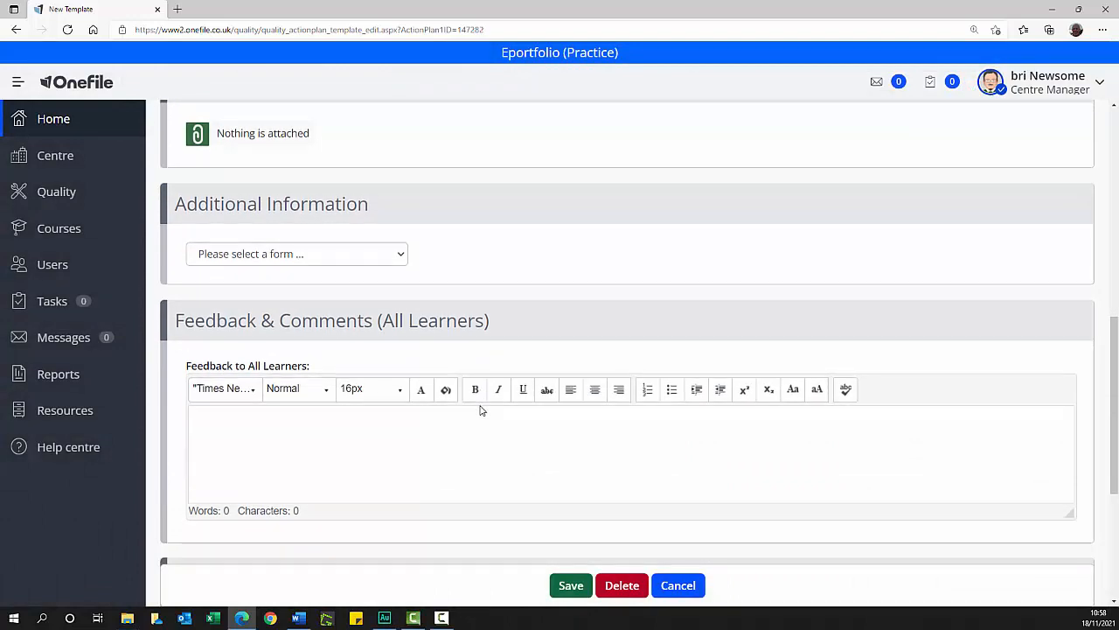
Step: Review the New Template form top to bottom before renaming it
{"action": "scroll", "scroll_direction": "down", "scroll_amount": 3}
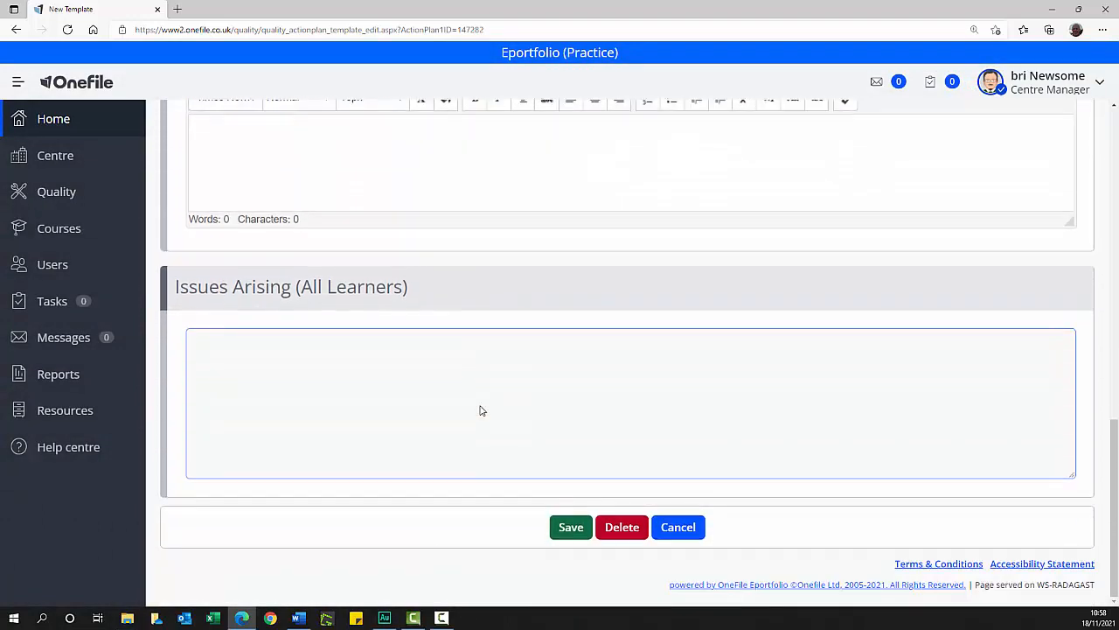
{"action": "scroll", "scroll_direction": "up", "scroll_amount": 3}
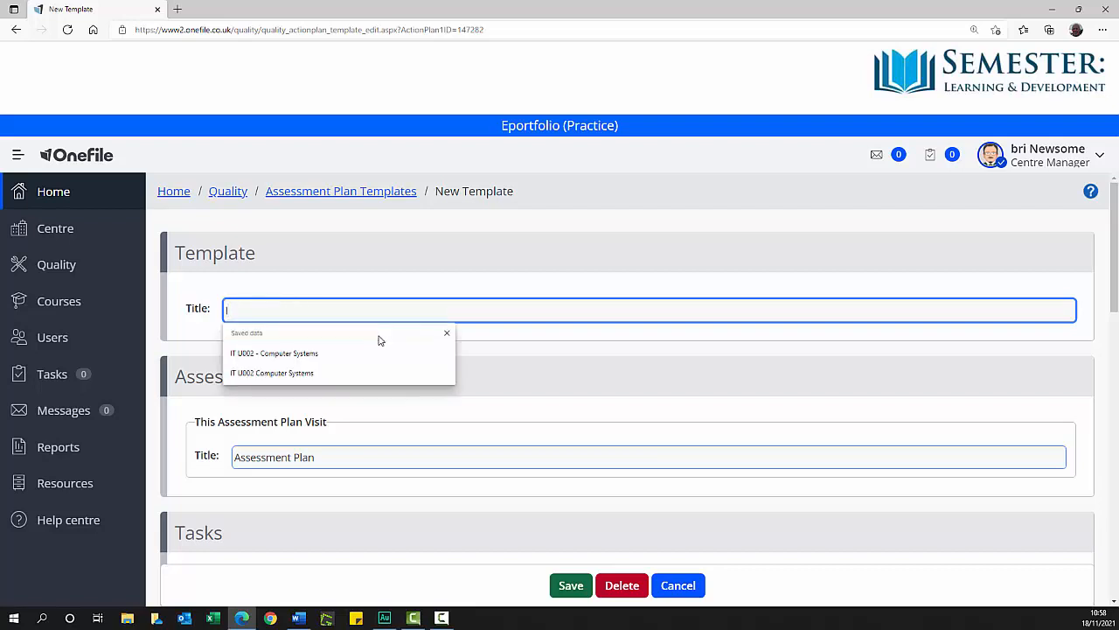
Step: Title the template 'IT U002 - Computer Systems' and rename the visit 'Assignment 2 – The Best solution'
{"action": "left_click", "coordinate": [275, 353]}
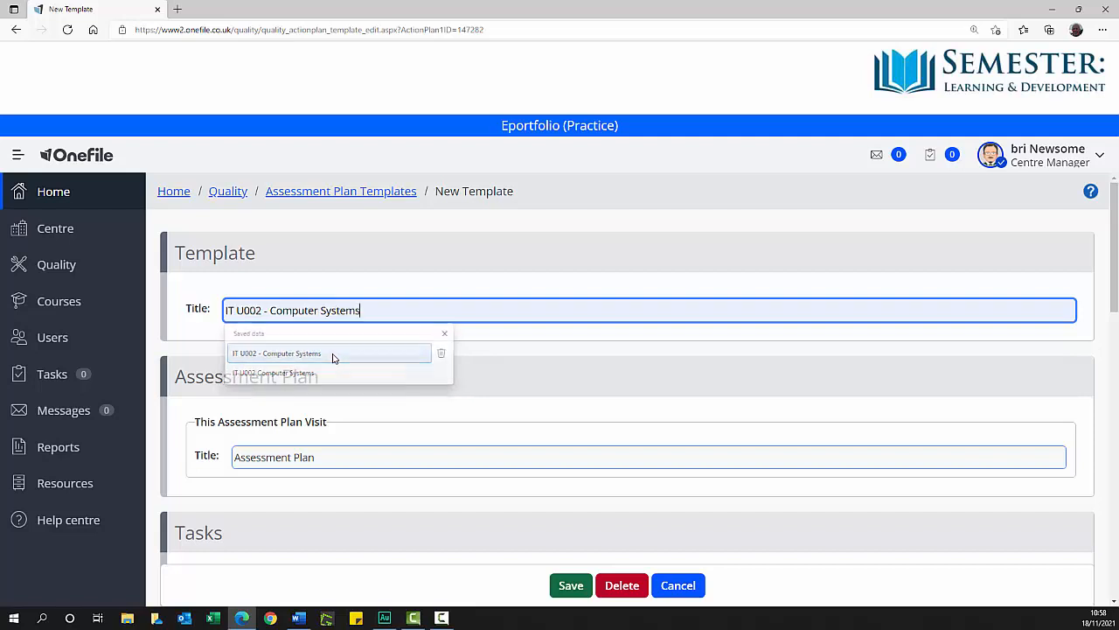
{"action": "left_click", "coordinate": [276, 353]}
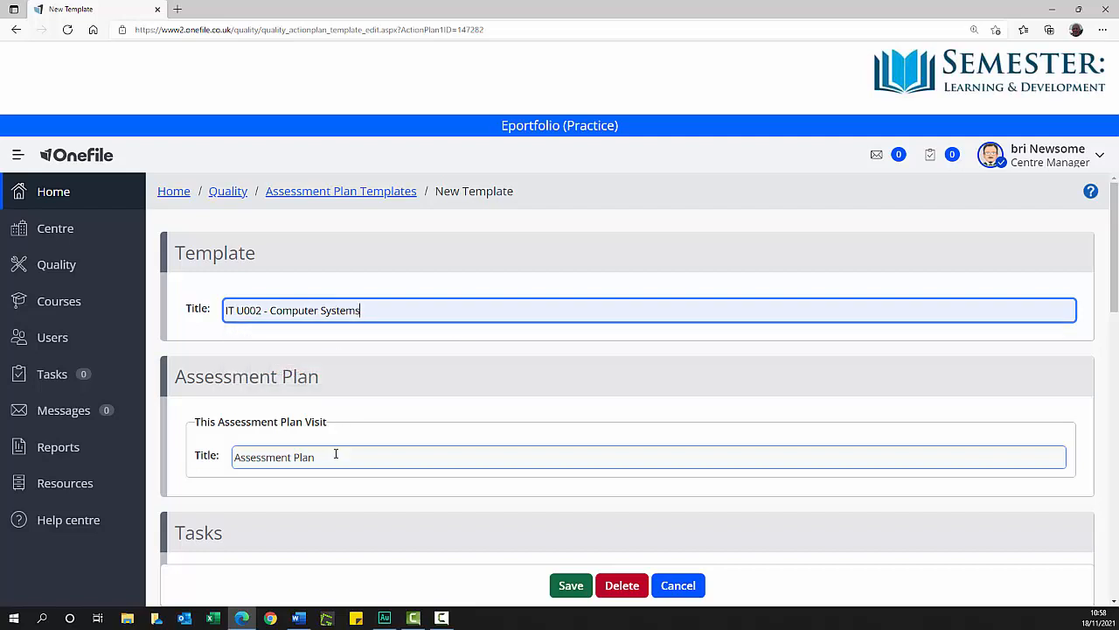
{"action": "left_click", "coordinate": [647, 457]}
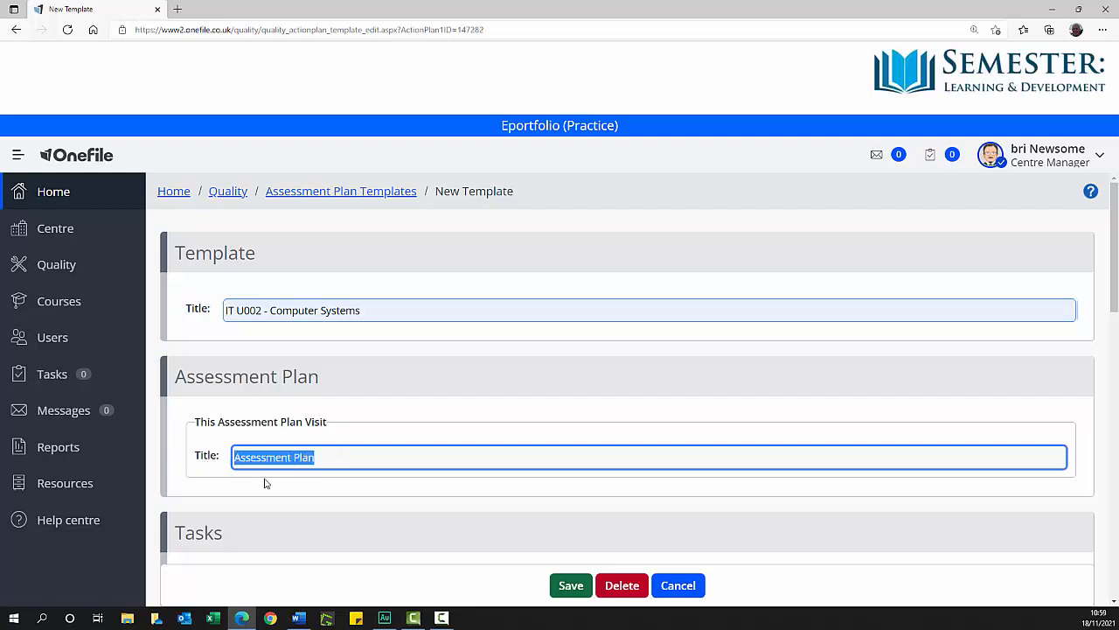
{"action": "type", "text": "Assignment 2 – The Best solution"}
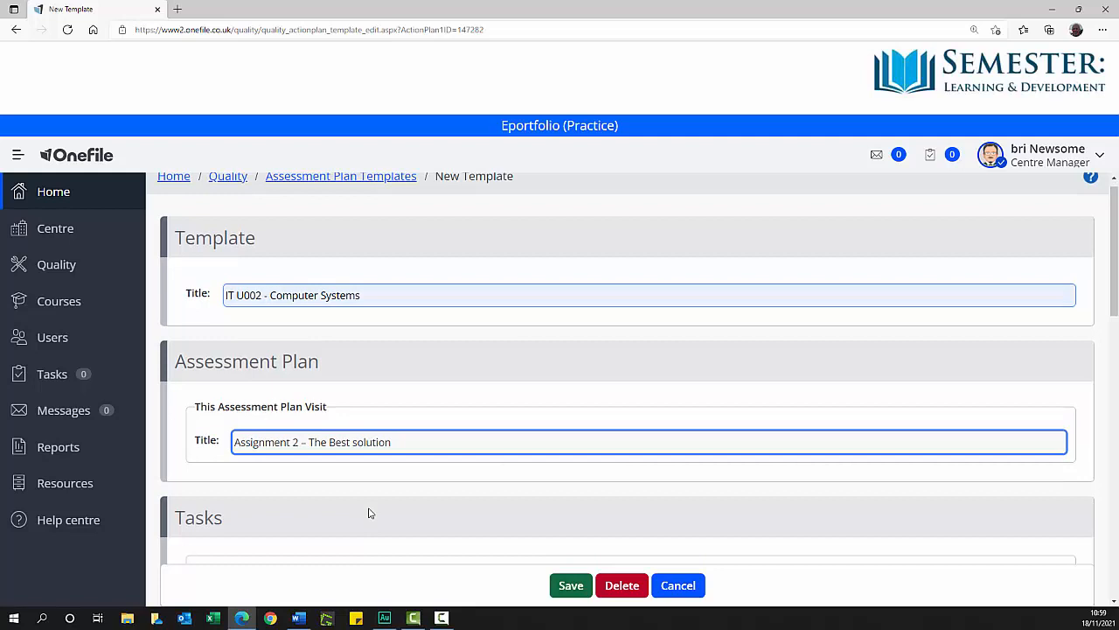
{"action": "scroll", "scroll_direction": "down", "scroll_amount": 3}
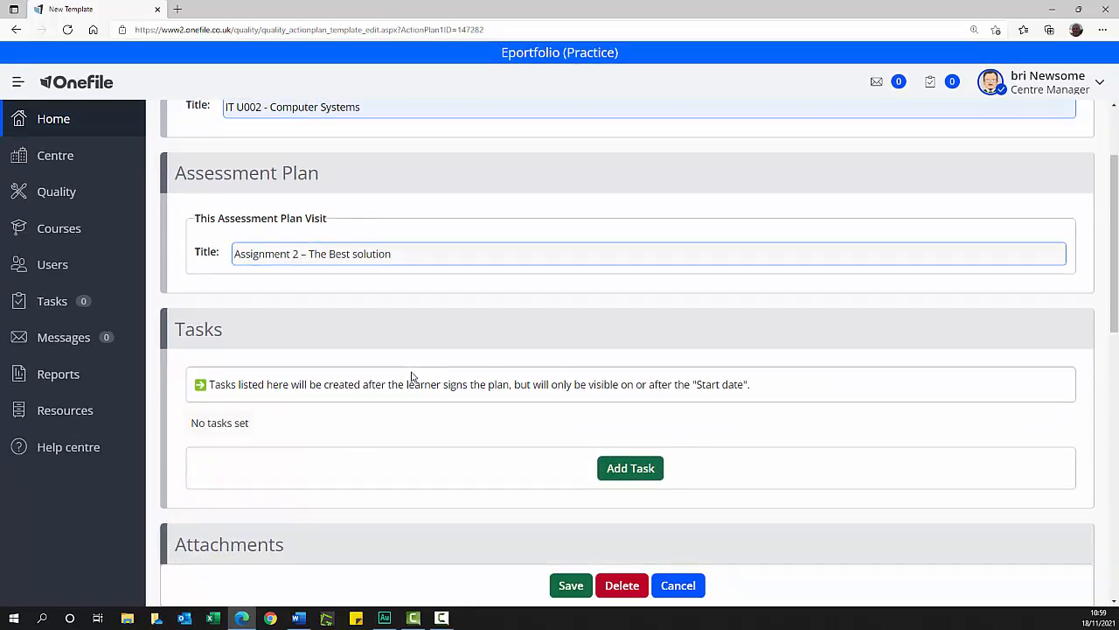
Step: Add a task to the plan with the Written Statement assessment method
{"action": "left_click", "coordinate": [630, 469]}
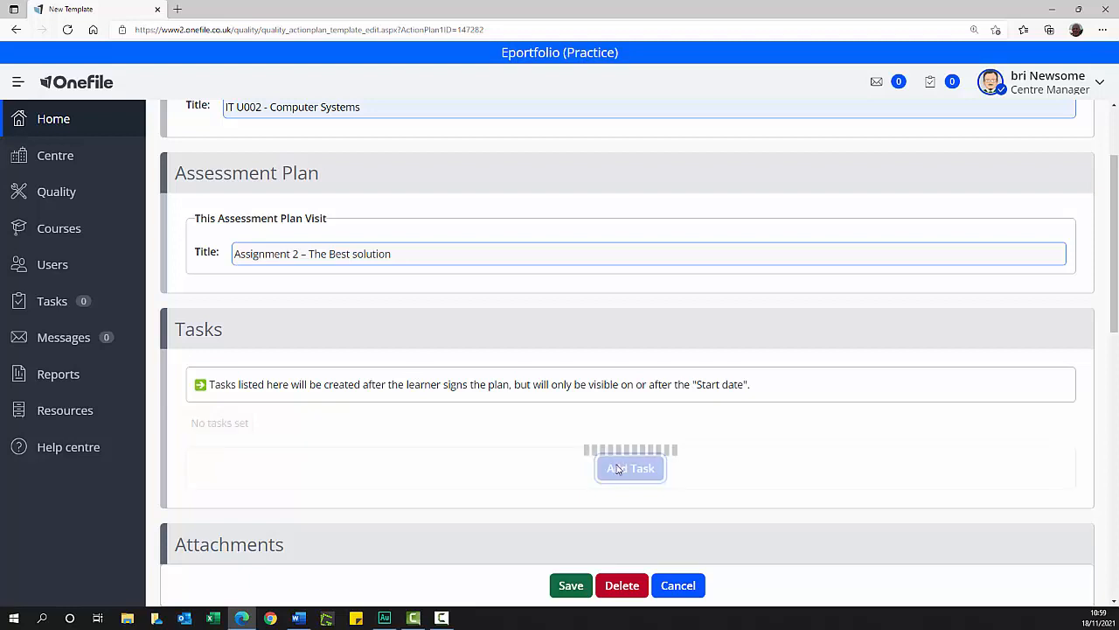
{"action": "left_click", "coordinate": [629, 469]}
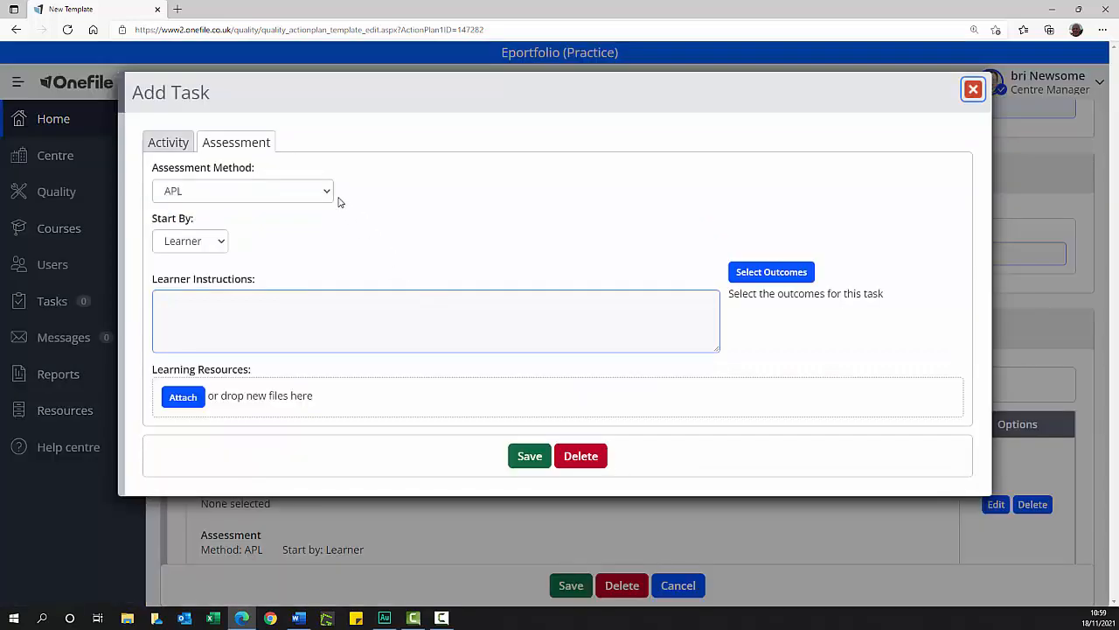
{"action": "left_click", "coordinate": [242, 191]}
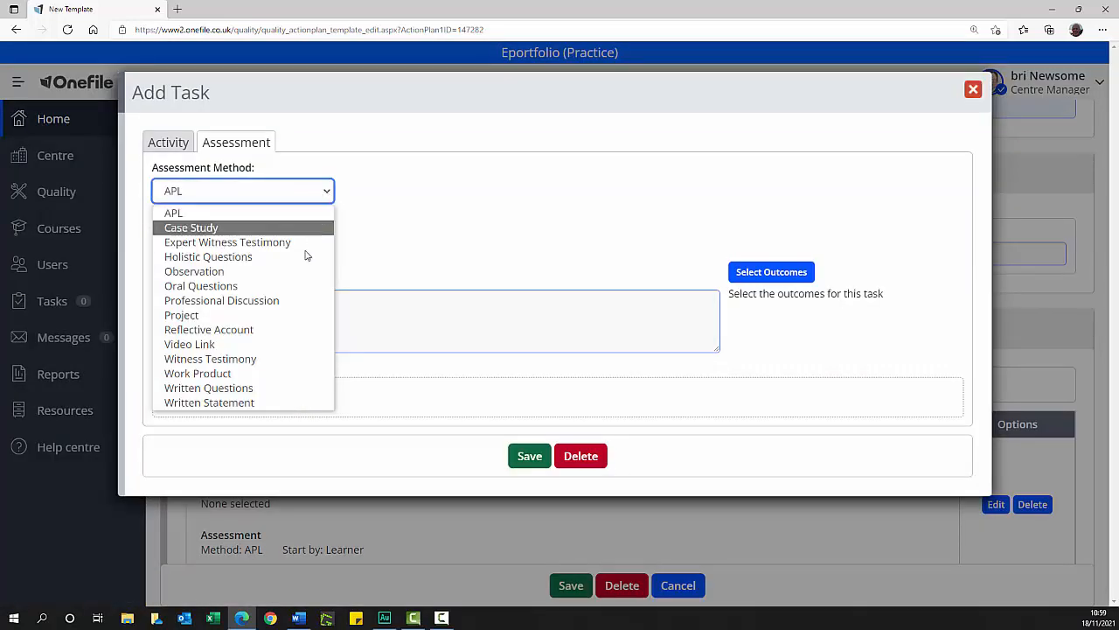
{"action": "left_click", "coordinate": [208, 402]}
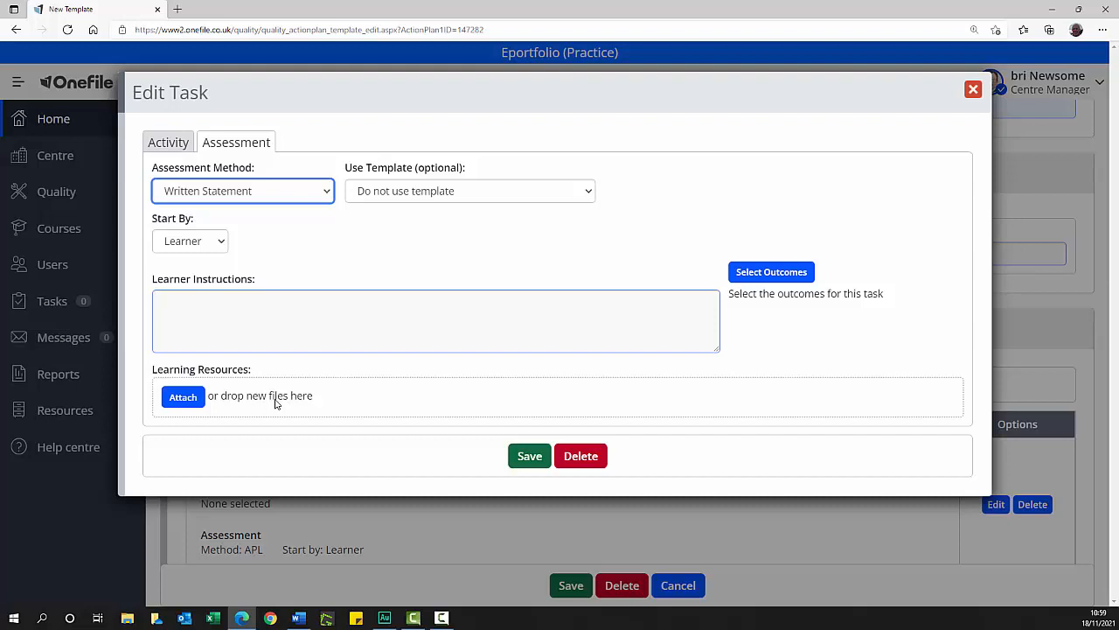
{"action": "mouse_move", "coordinate": [351, 176]}
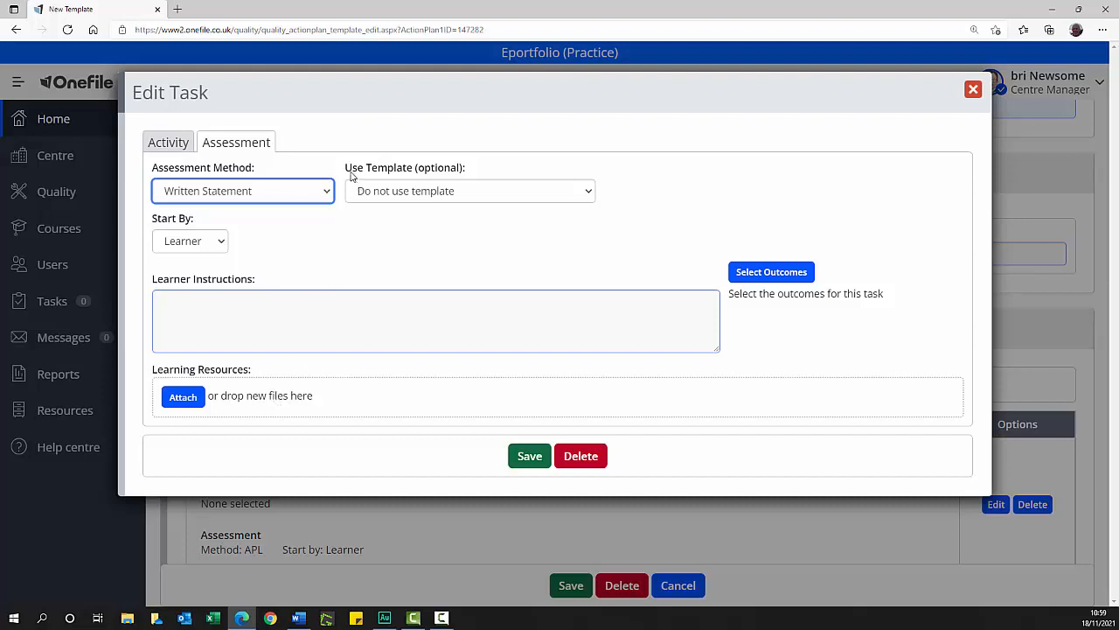
{"action": "mouse_move", "coordinate": [411, 175]}
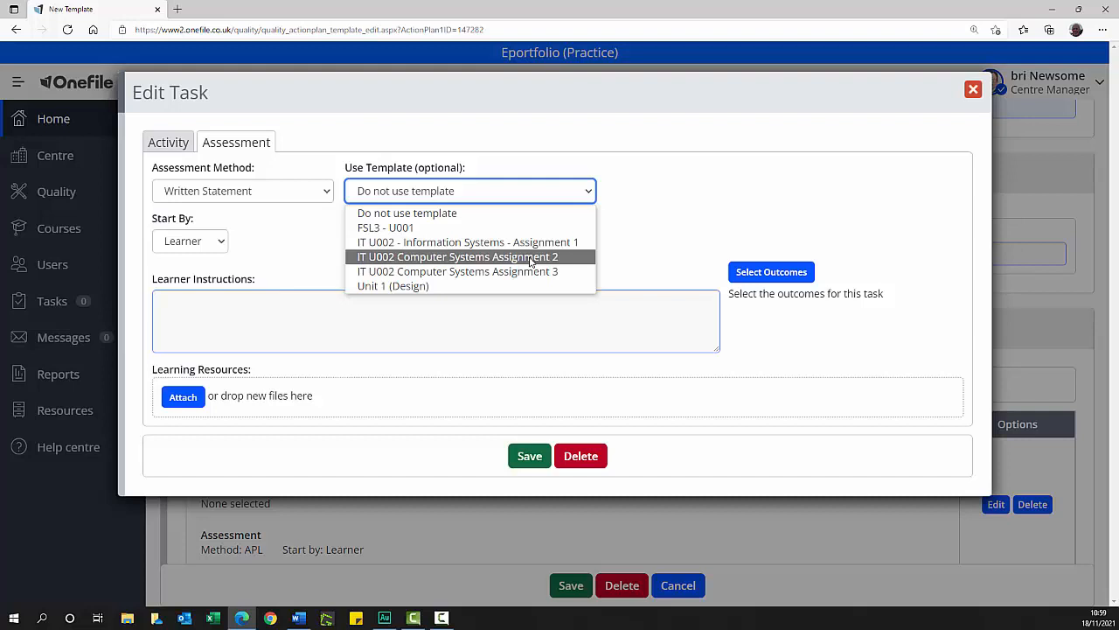
Step: Use the IT U002 Computer Systems Assignment 2 template and keep Start By as Learner
{"action": "left_click", "coordinate": [456, 255]}
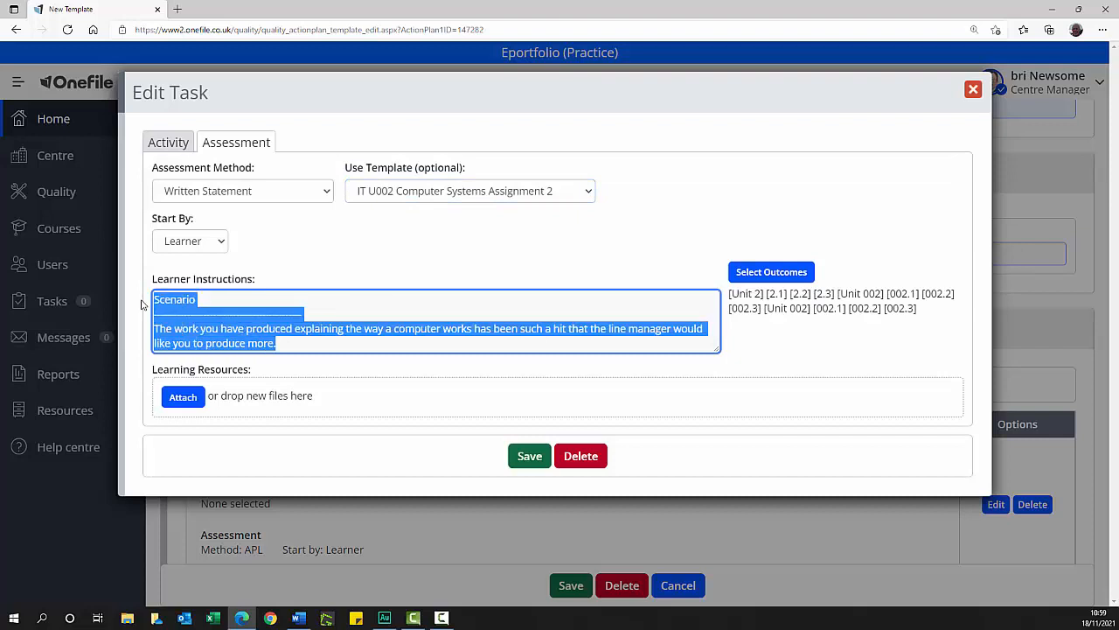
{"action": "mouse_move", "coordinate": [769, 372]}
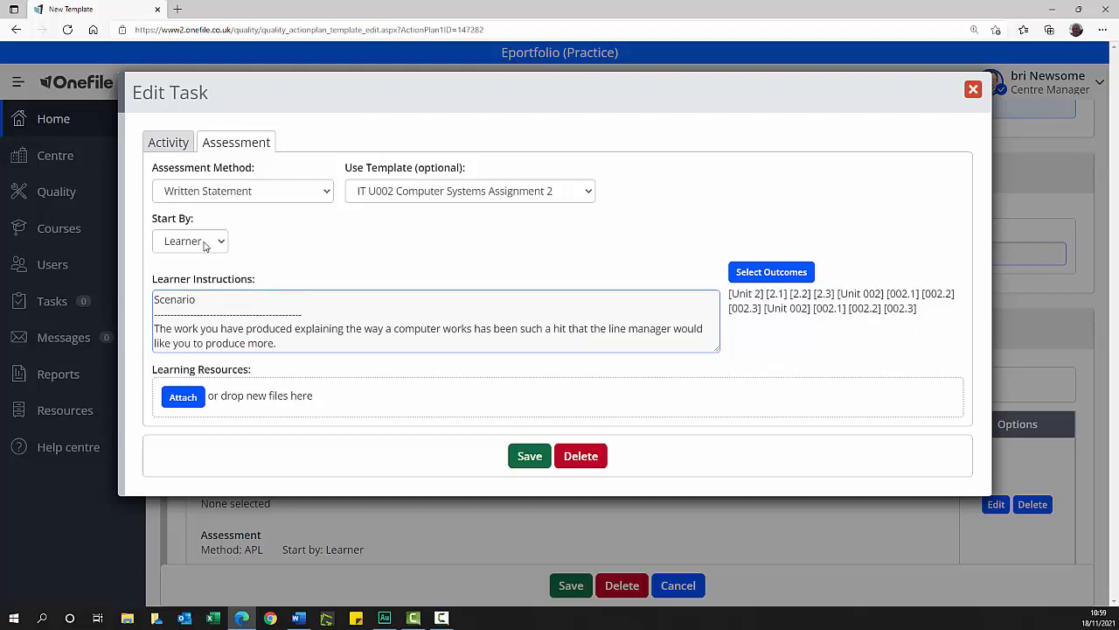
{"action": "left_click", "coordinate": [189, 241]}
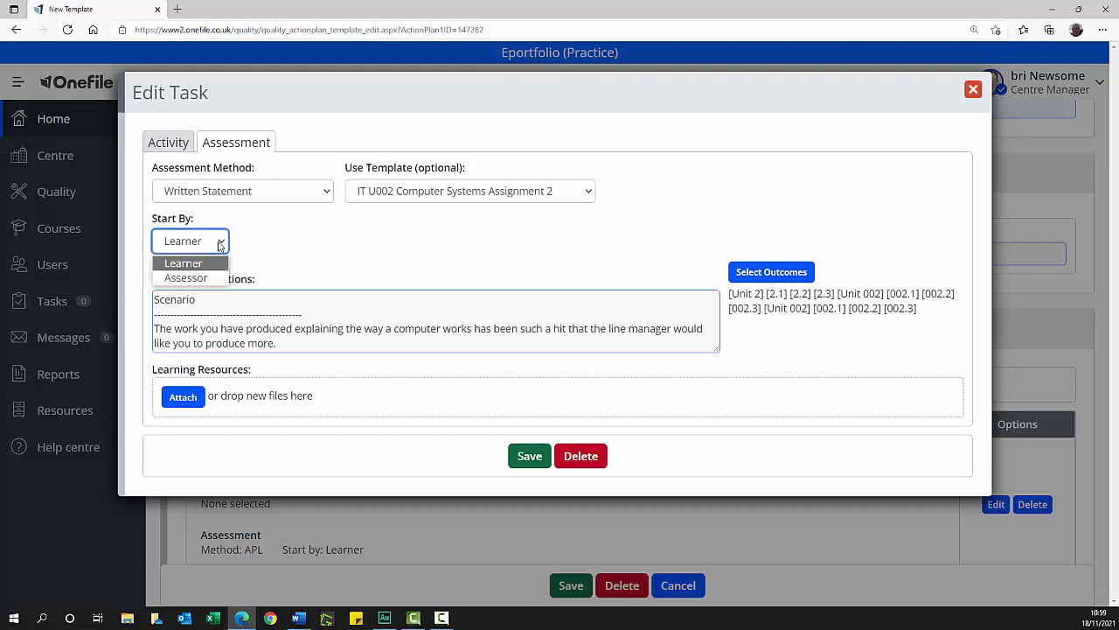
{"action": "left_click", "coordinate": [182, 262]}
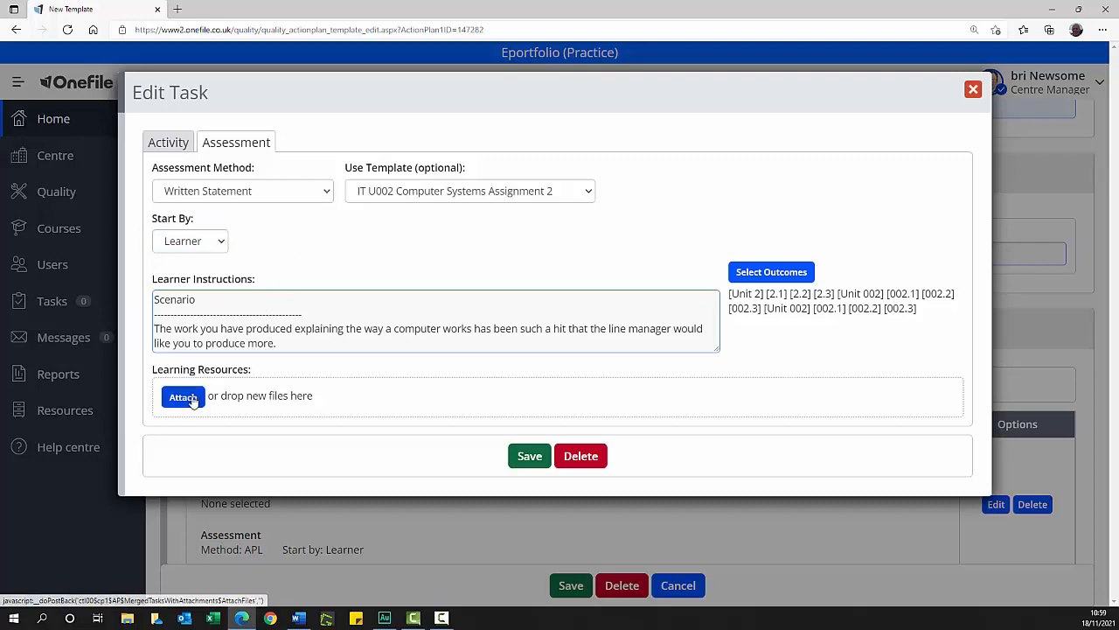
Step: Upload the 'IT Unit 002- Assignment 2c - The Best Solution' PDF as a learning resource
{"action": "left_click", "coordinate": [181, 397]}
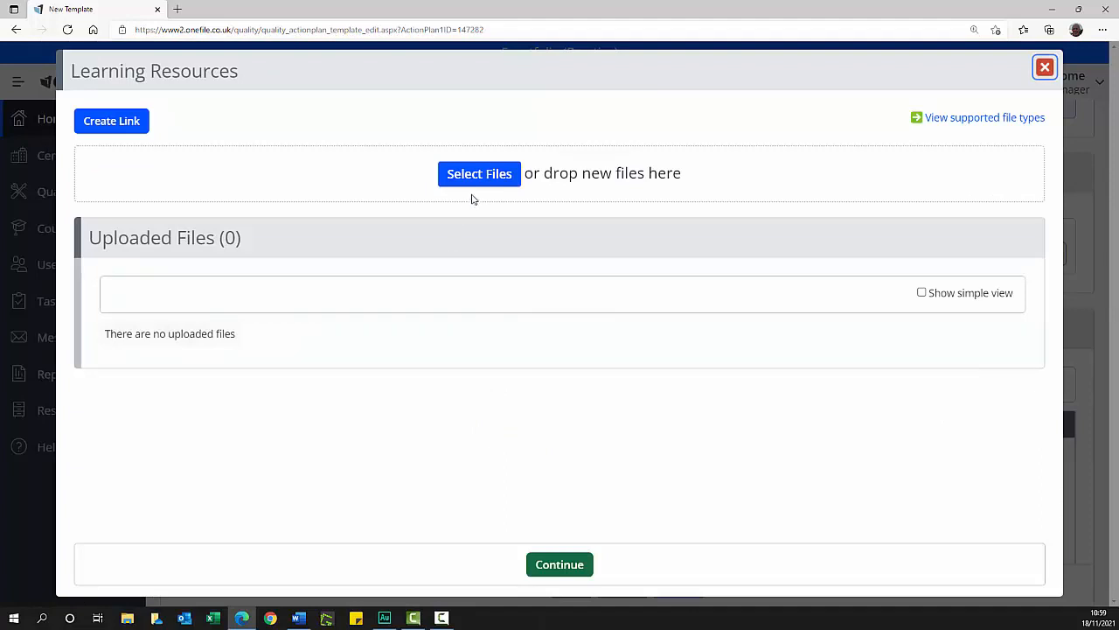
{"action": "left_click", "coordinate": [479, 173]}
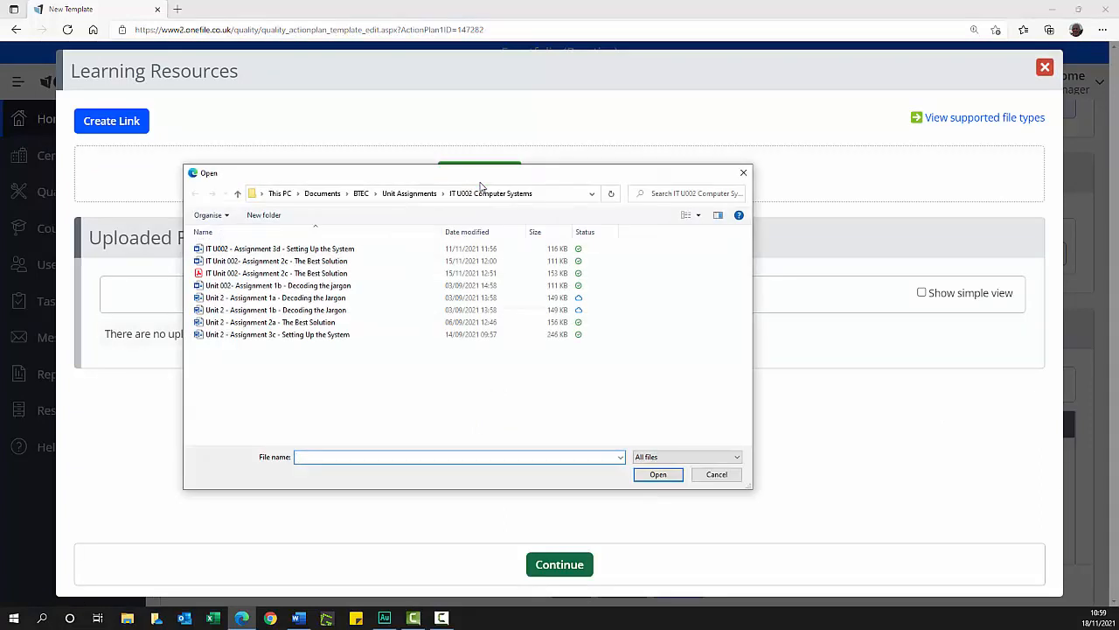
{"action": "left_click", "coordinate": [276, 272]}
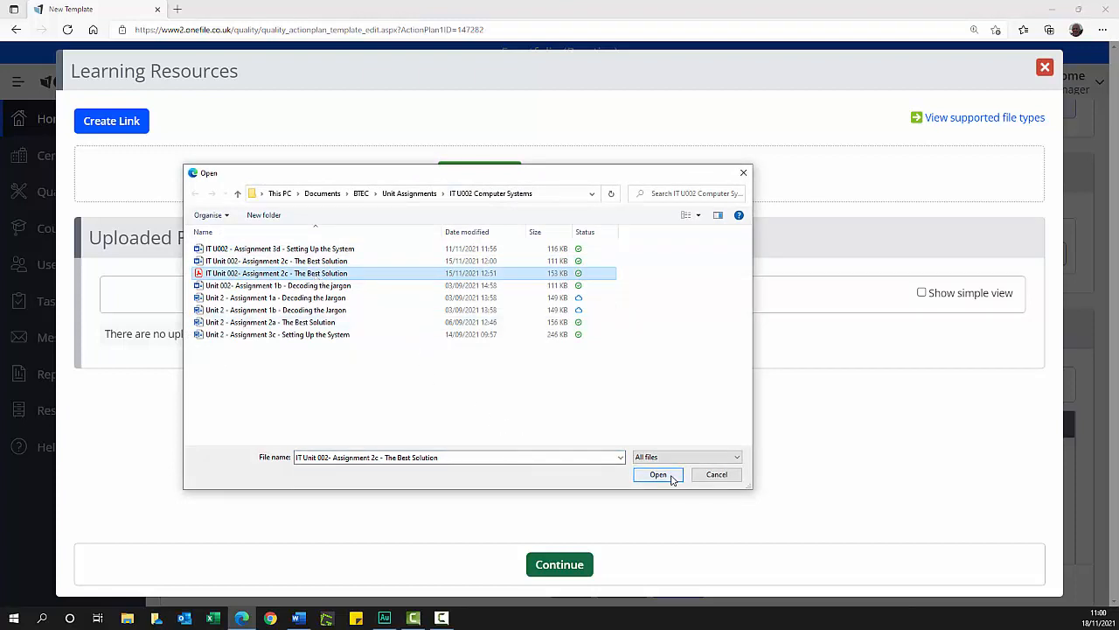
{"action": "mouse_move", "coordinate": [560, 412]}
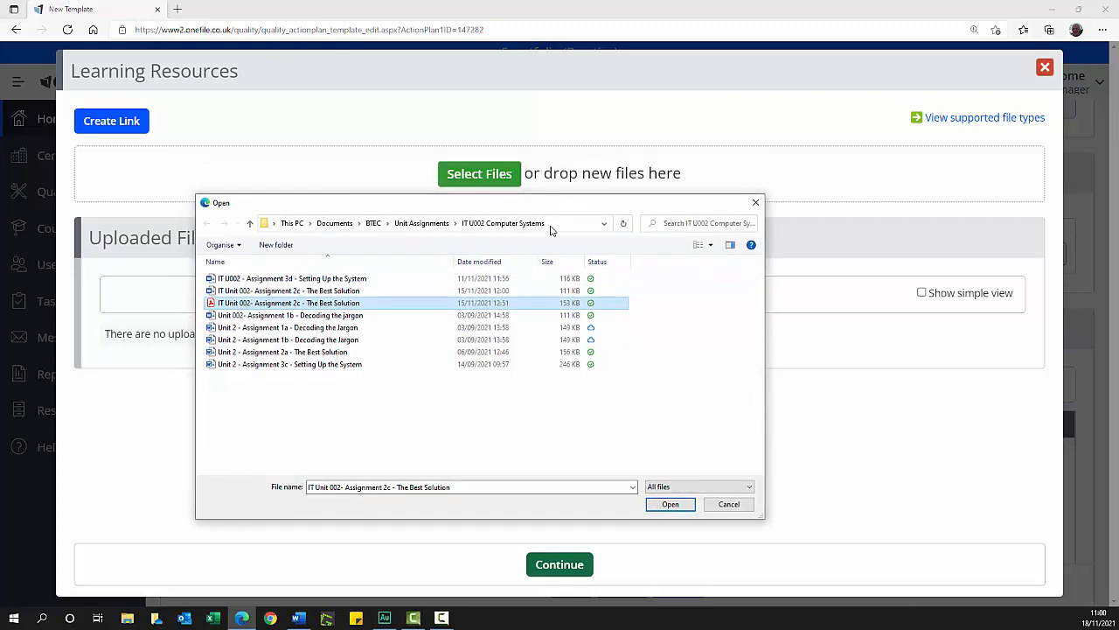
{"action": "left_click", "coordinate": [669, 504]}
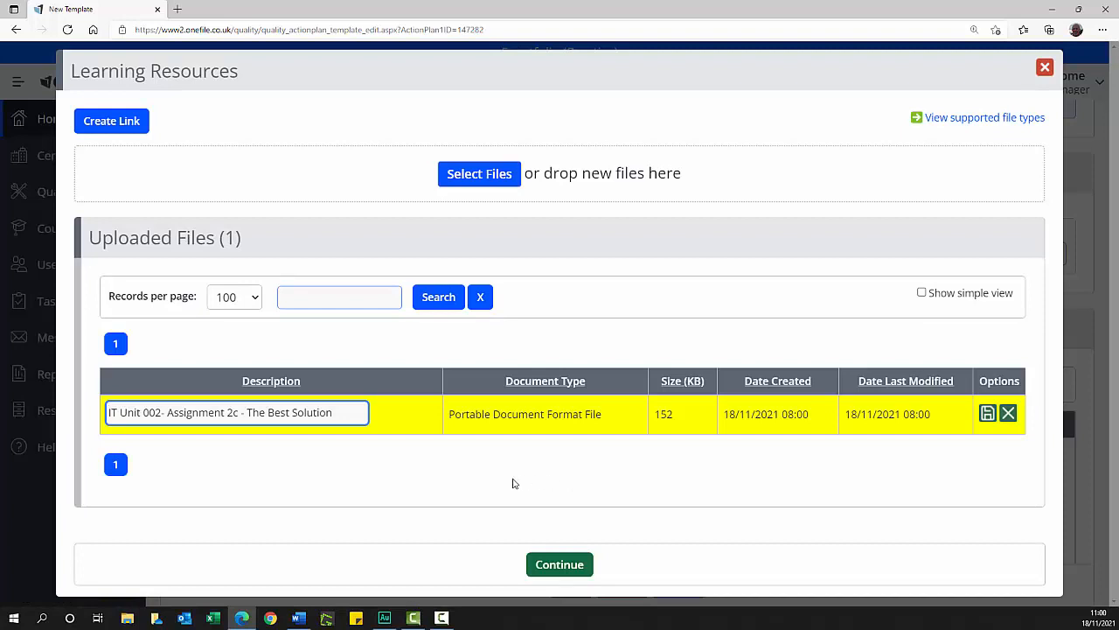
{"action": "mouse_move", "coordinate": [510, 437]}
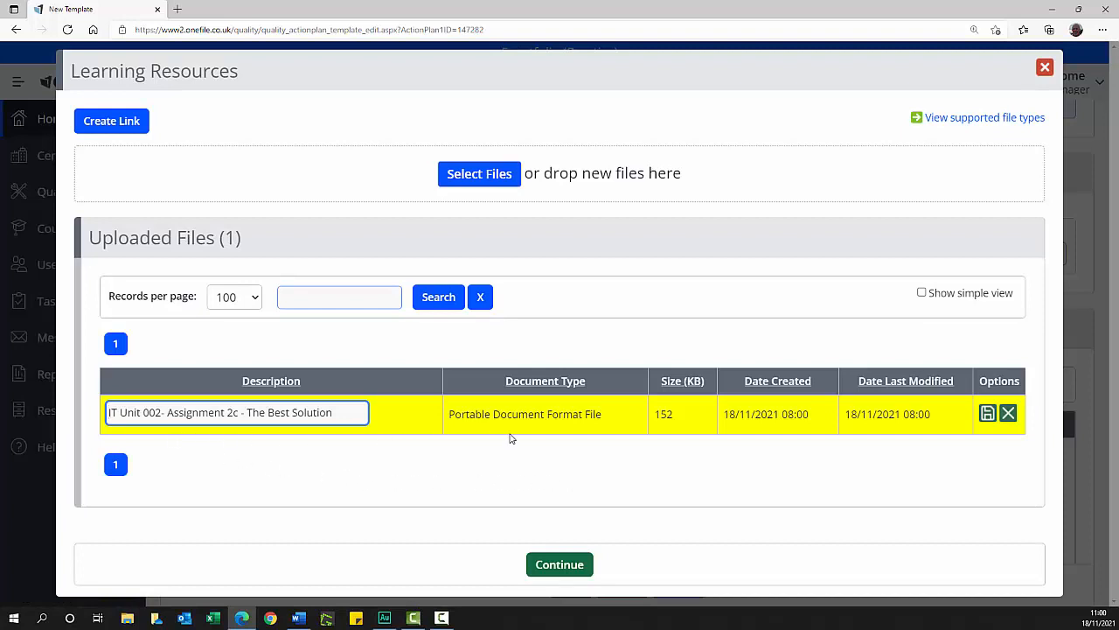
{"action": "mouse_move", "coordinate": [1007, 435]}
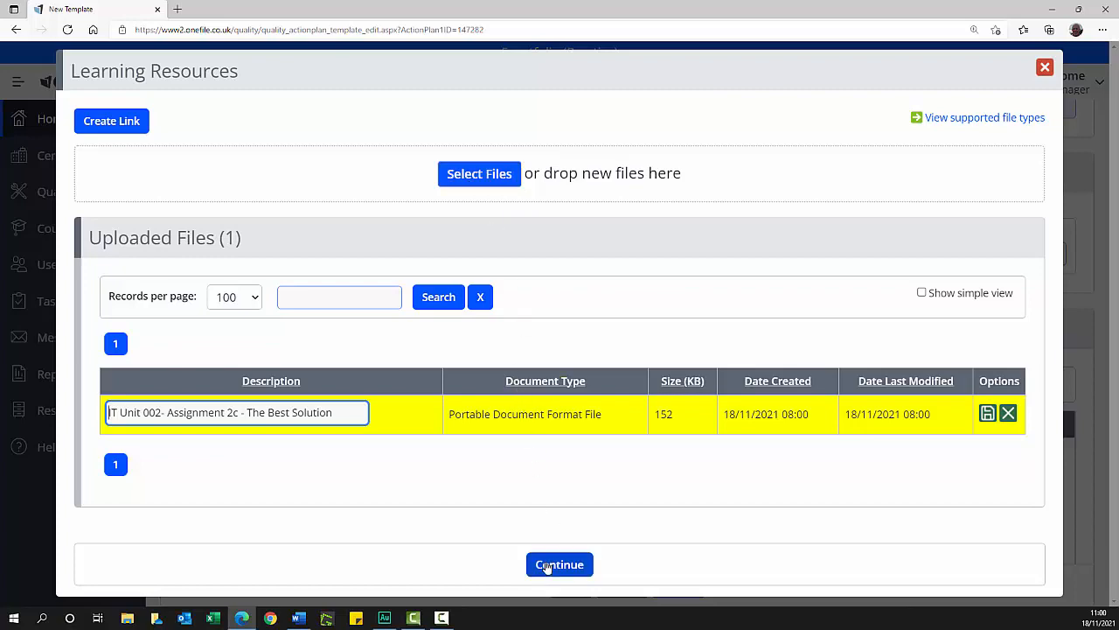
Step: Save the task with its attached PDF, then save the whole IT U002 template
{"action": "left_click", "coordinate": [560, 563]}
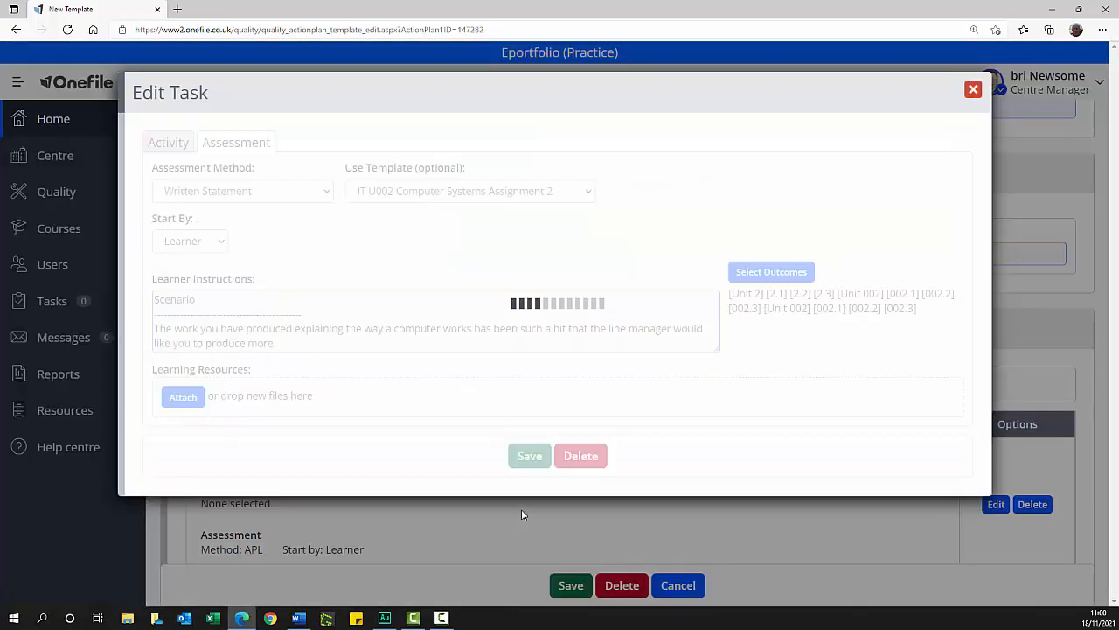
{"action": "left_click", "coordinate": [182, 395]}
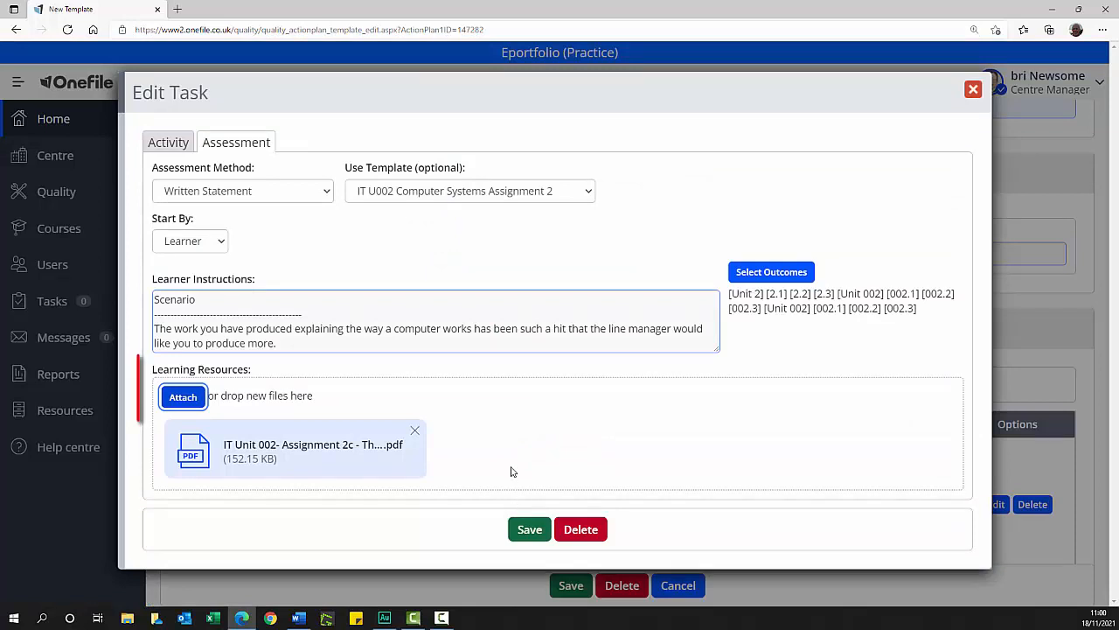
{"action": "mouse_move", "coordinate": [311, 451]}
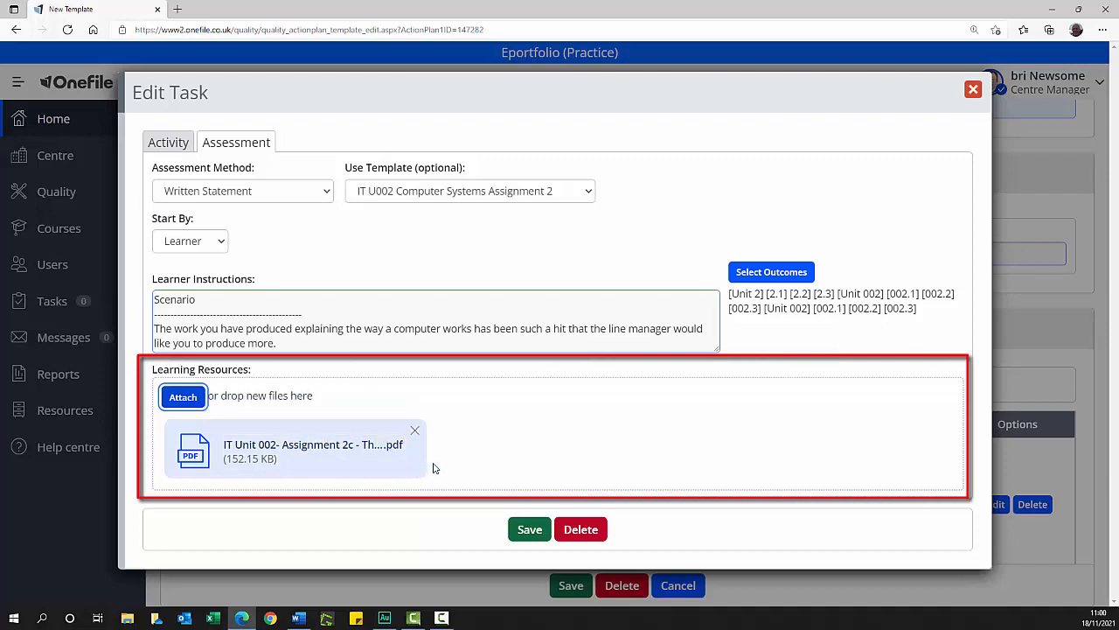
{"action": "mouse_move", "coordinate": [428, 255]}
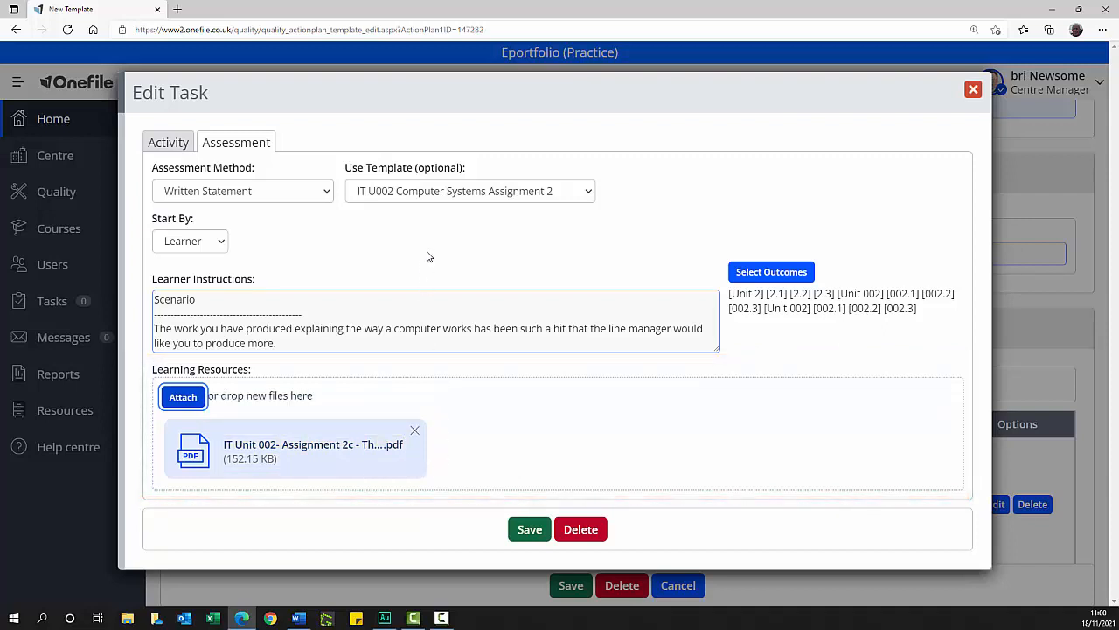
{"action": "mouse_move", "coordinate": [510, 511]}
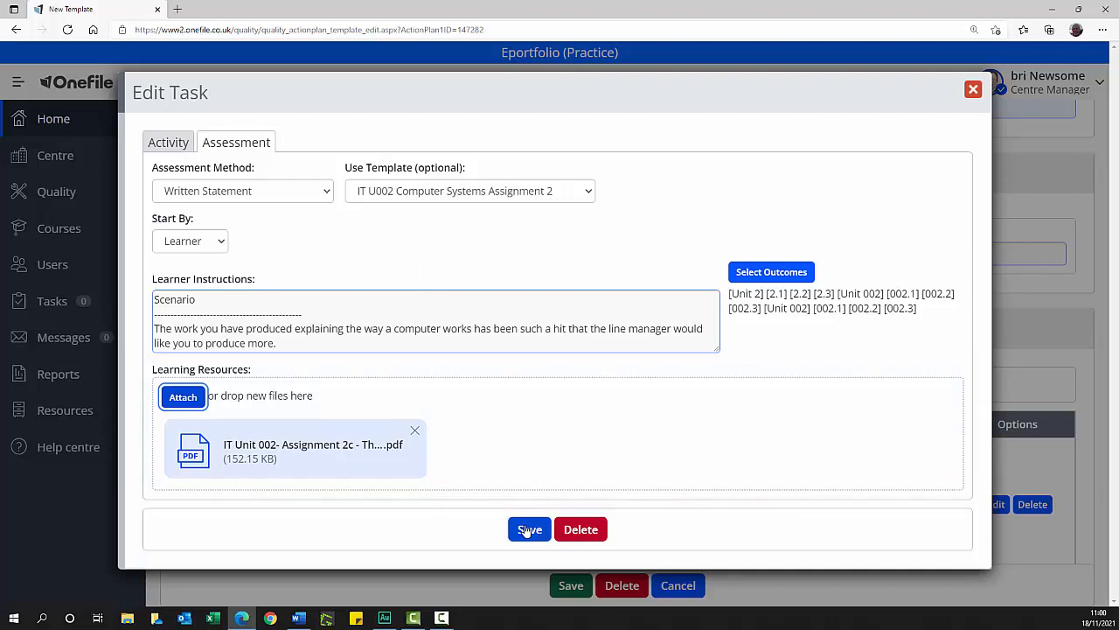
{"action": "mouse_move", "coordinate": [580, 528]}
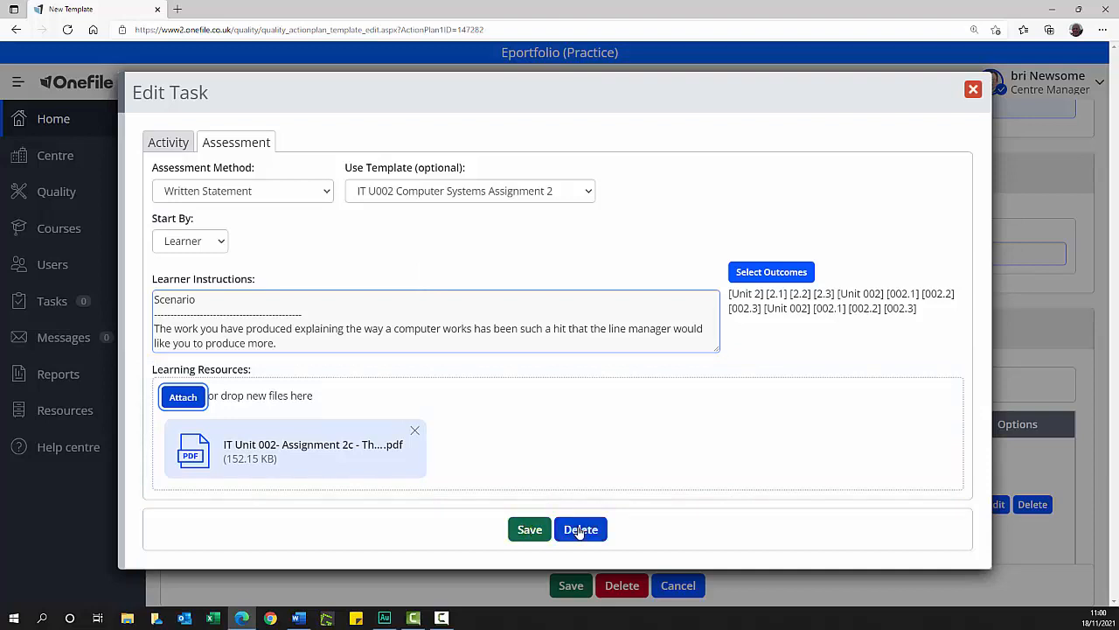
{"action": "left_click", "coordinate": [528, 528]}
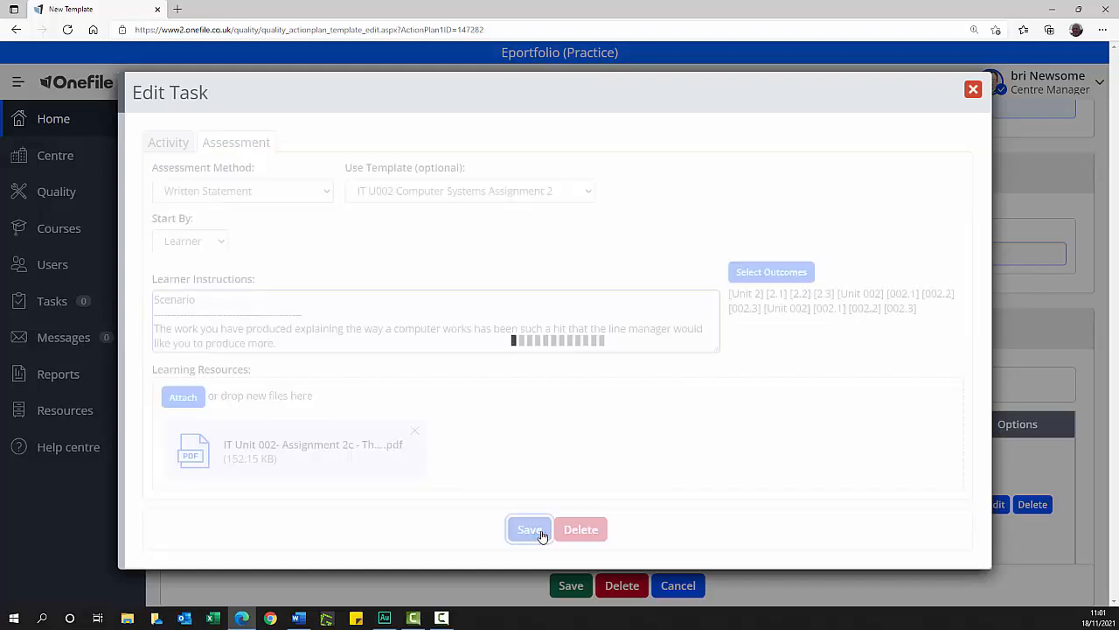
{"action": "left_click", "coordinate": [528, 528]}
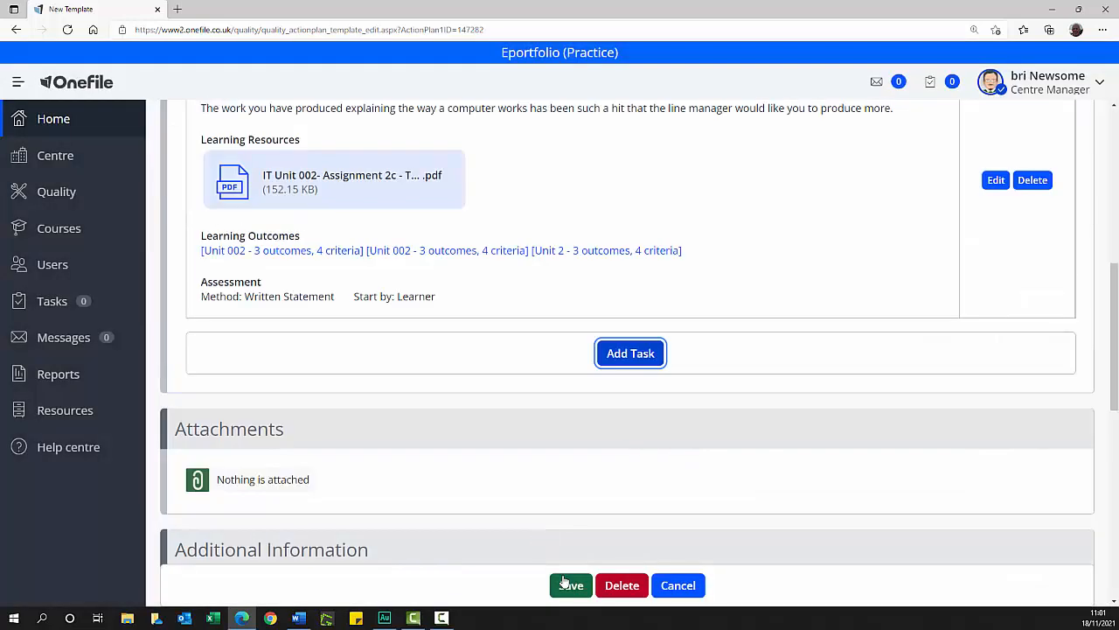
{"action": "left_click", "coordinate": [570, 584]}
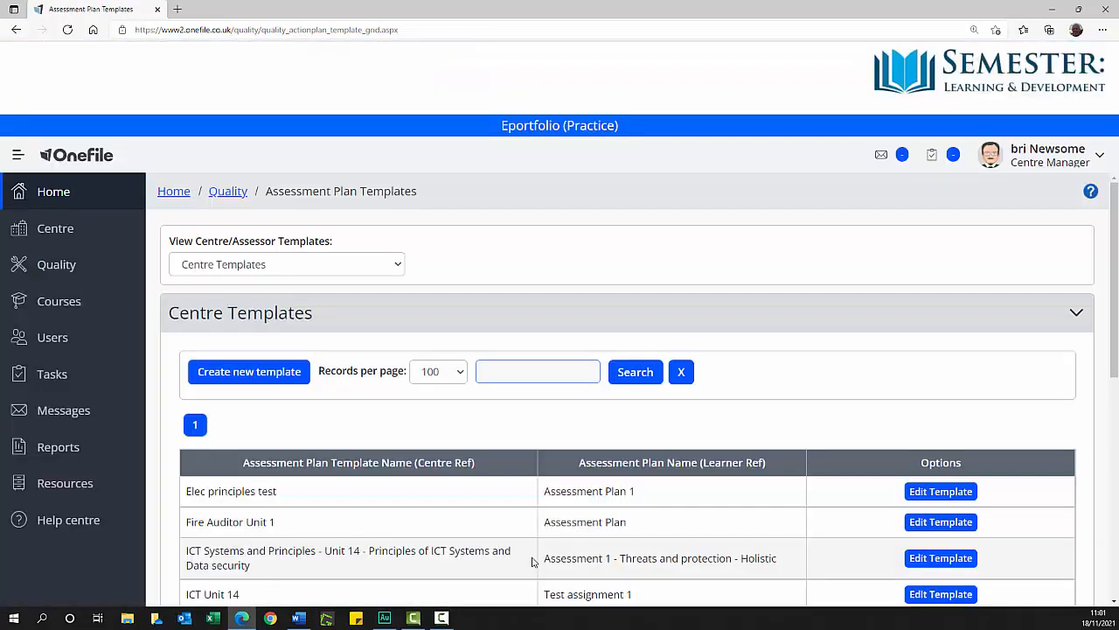
Step: Search 'IT U00' to confirm the new Assignment 2 – The Best solution template is listed
{"action": "scroll", "scroll_direction": "down", "scroll_amount": 3}
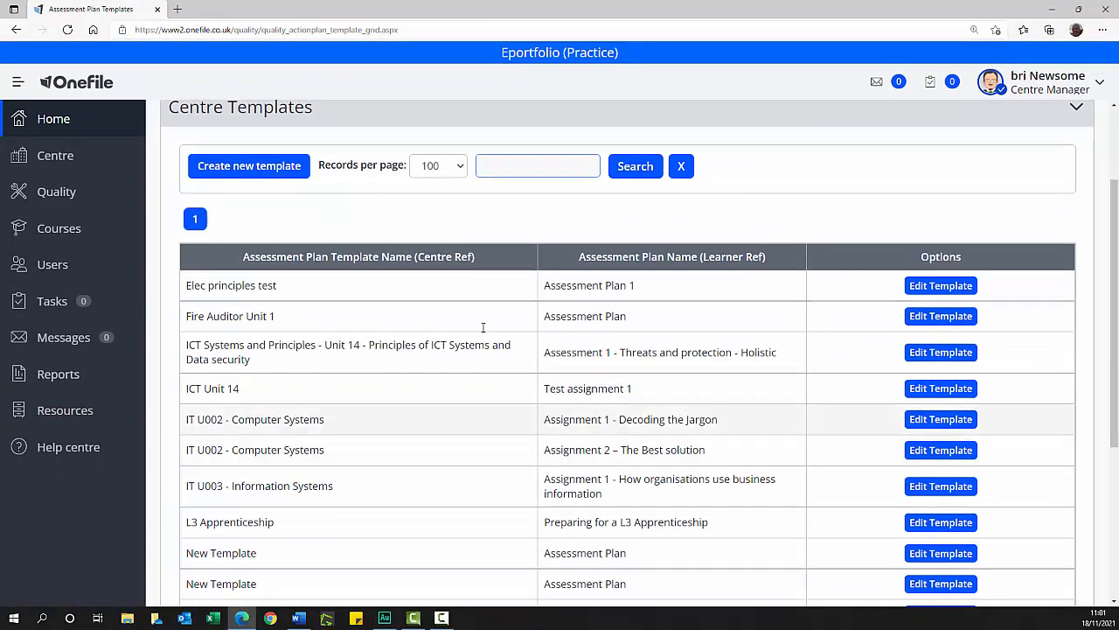
{"action": "type", "text": "IT U00"}
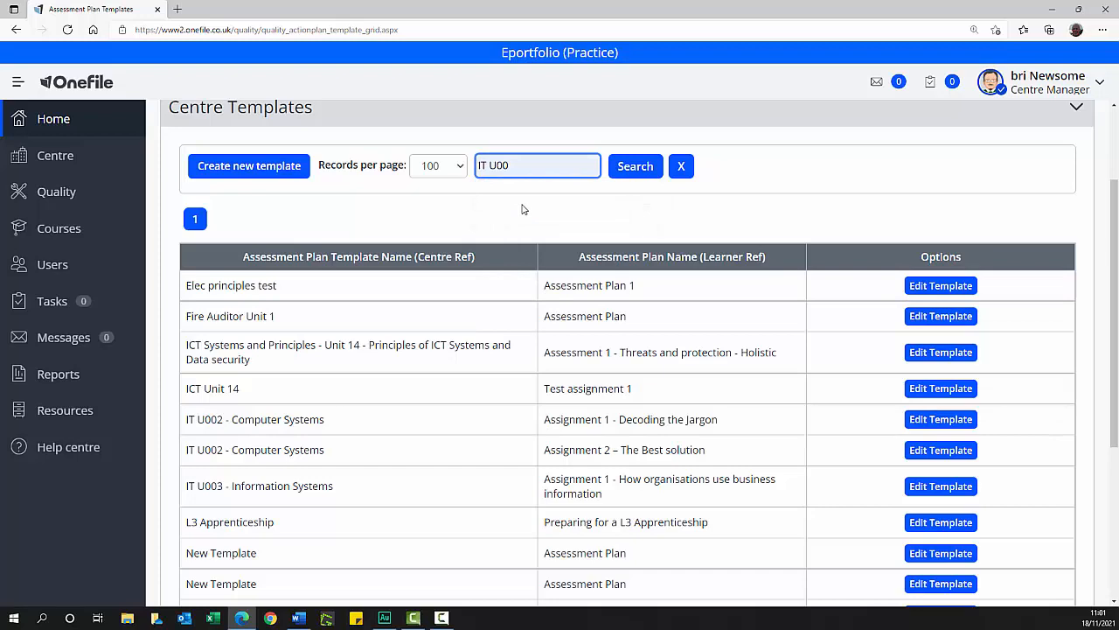
{"action": "left_click", "coordinate": [635, 166]}
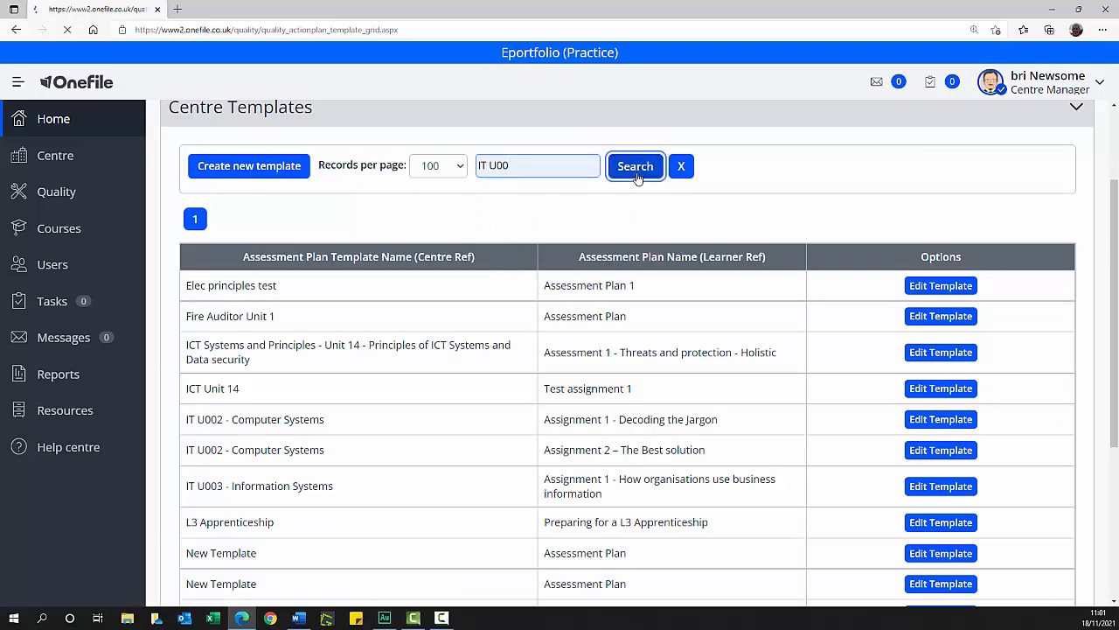
{"action": "left_click", "coordinate": [634, 166]}
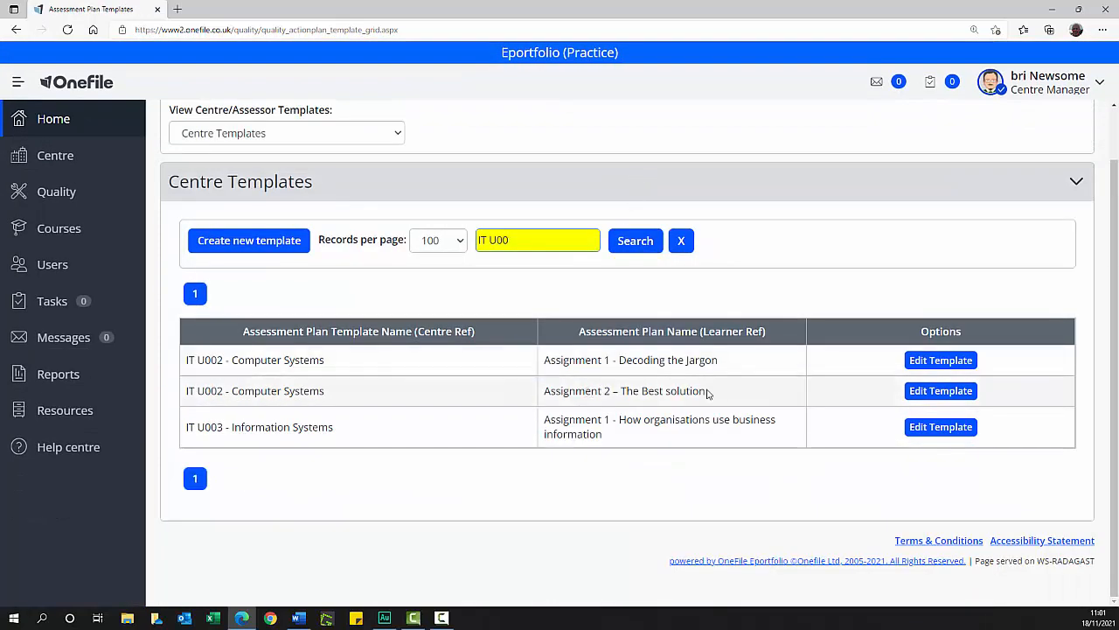
{"action": "double_click", "coordinate": [625, 392]}
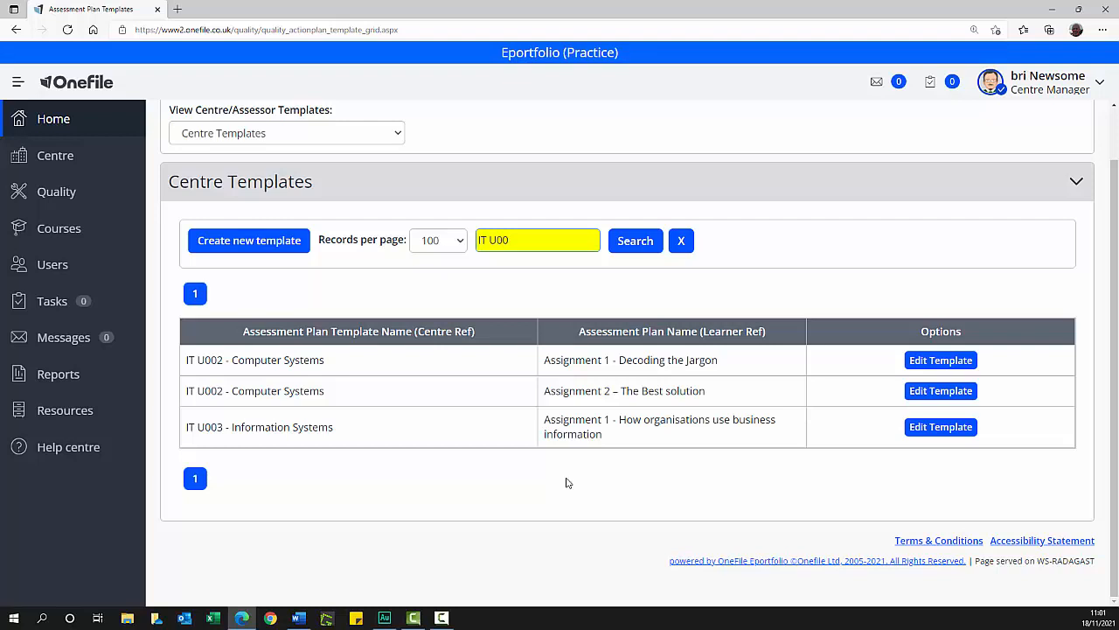
{"action": "mouse_move", "coordinate": [941, 392]}
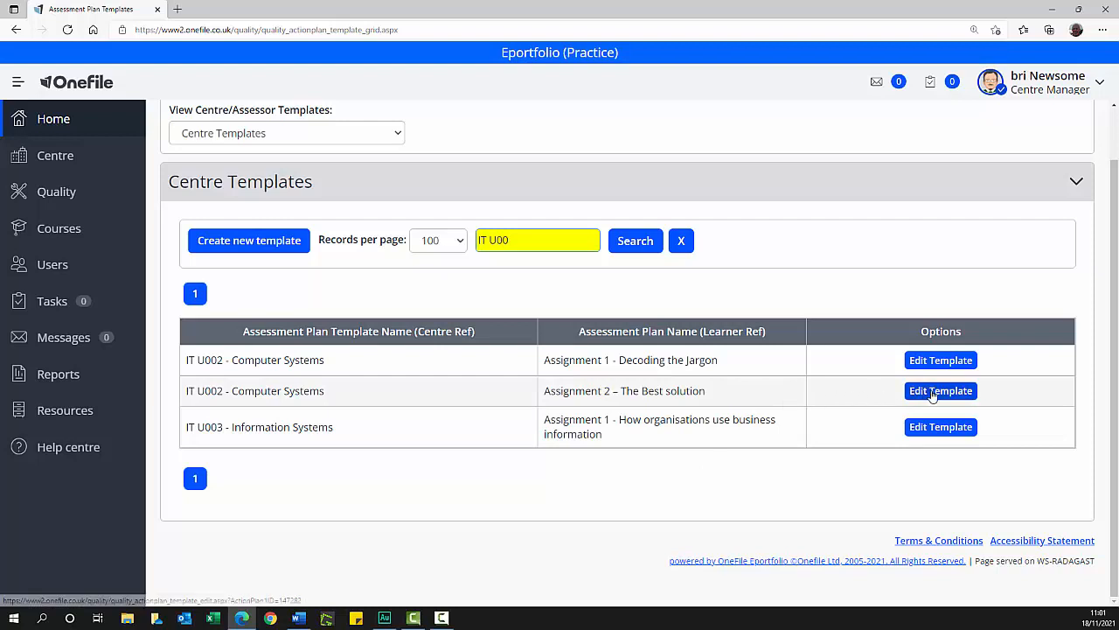
Step: Reopen the saved IT U002 Assignment 2 template to review it, then return to the home dashboard
{"action": "left_click", "coordinate": [941, 391]}
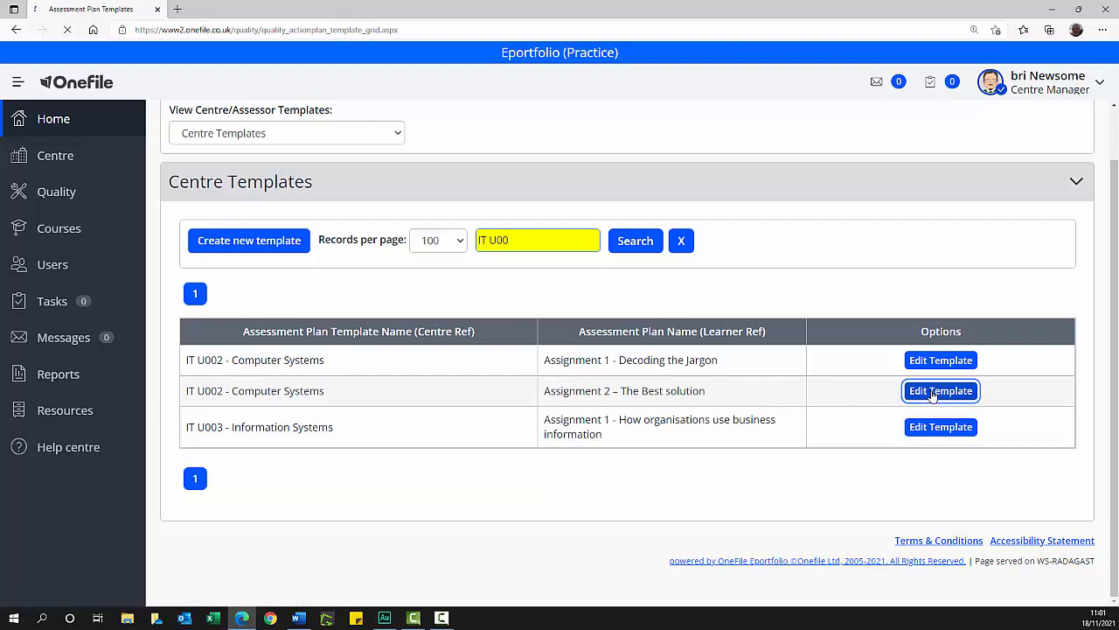
{"action": "left_click", "coordinate": [940, 390]}
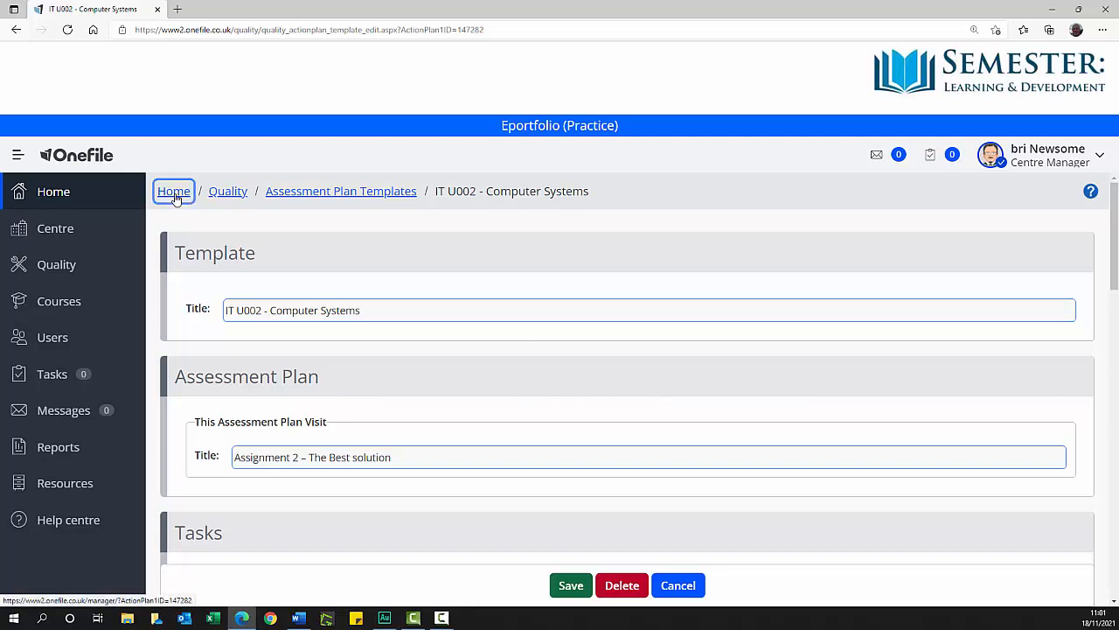
{"action": "left_click", "coordinate": [173, 191]}
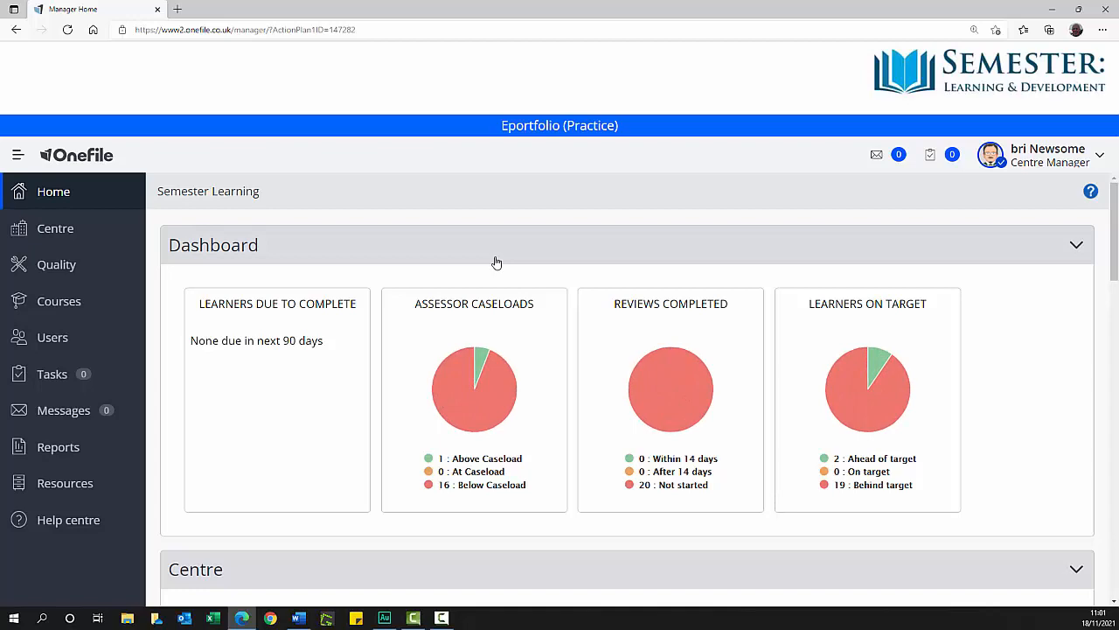